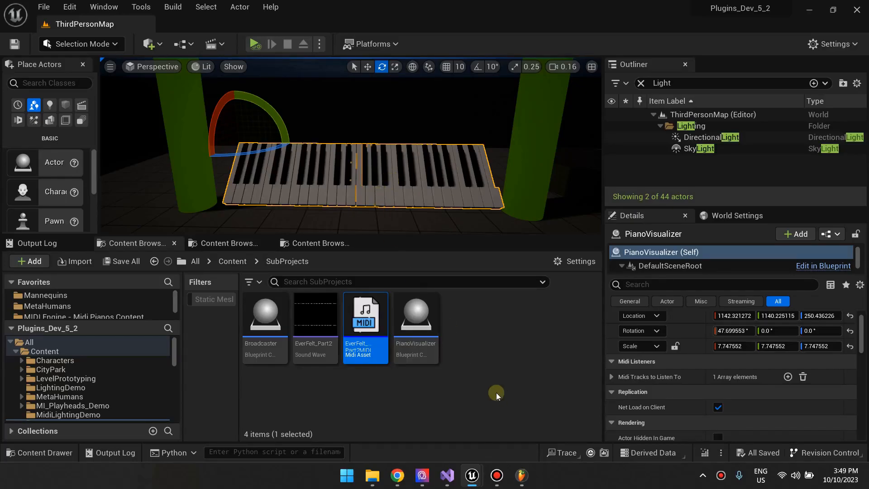
mouse_move(496, 354)
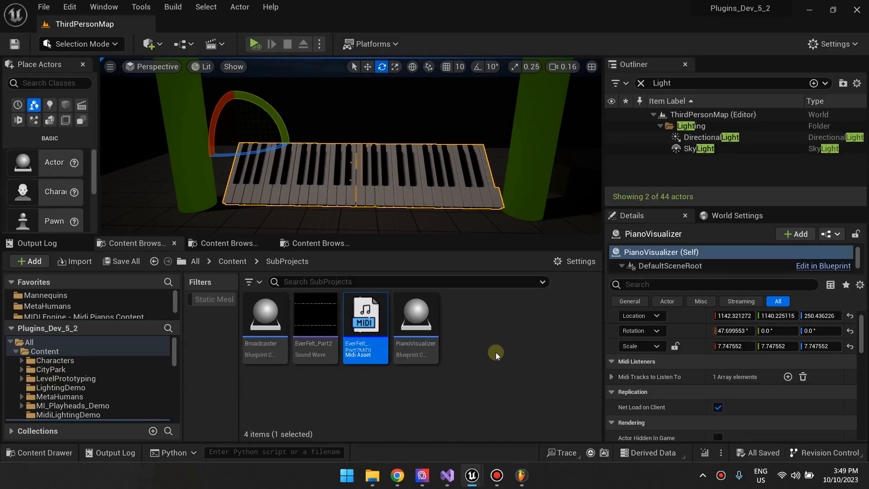
mouse_move(507, 417)
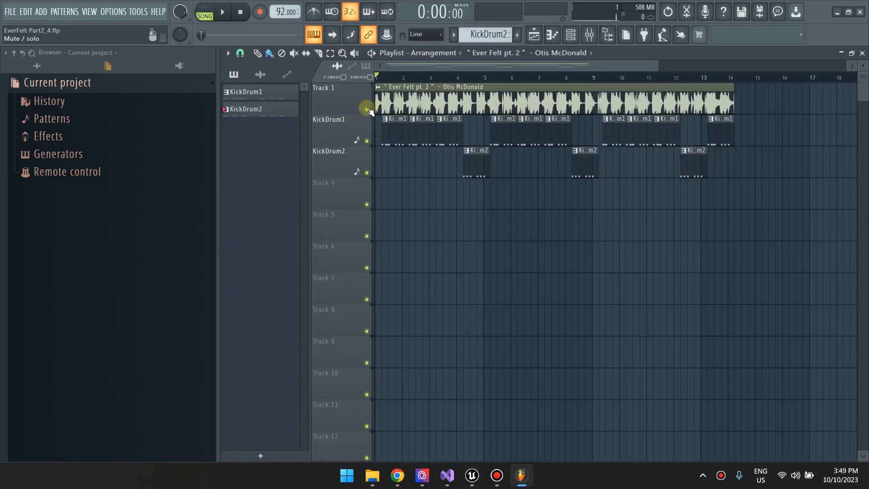
Step: Mute the Ever Felt pt. 2 reference track and audition the kick drum patterns alone
left_click(223, 12)
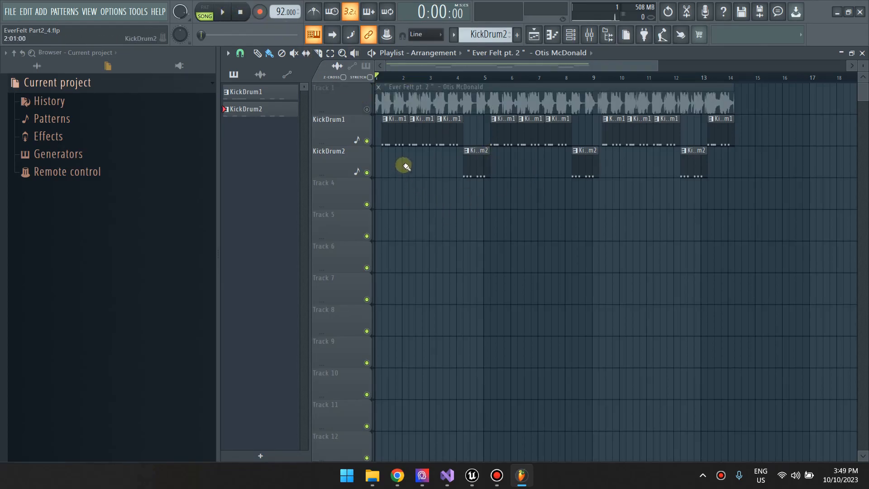
left_click(225, 12)
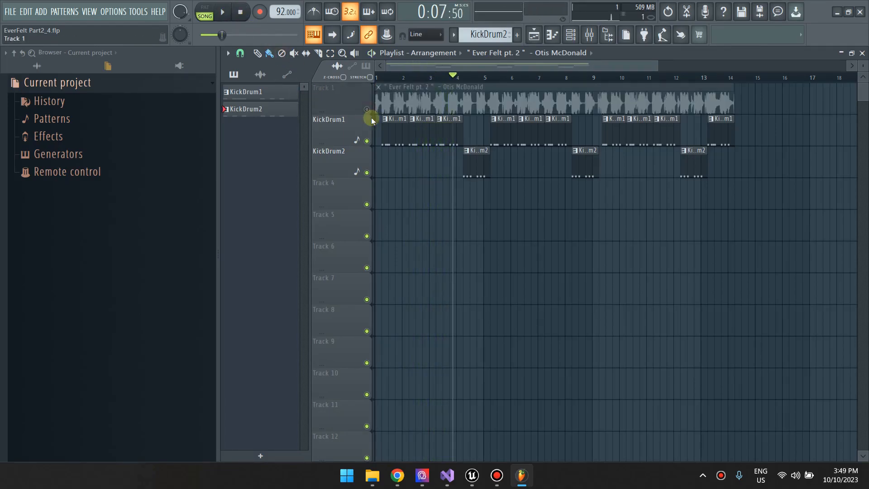
mouse_move(455, 183)
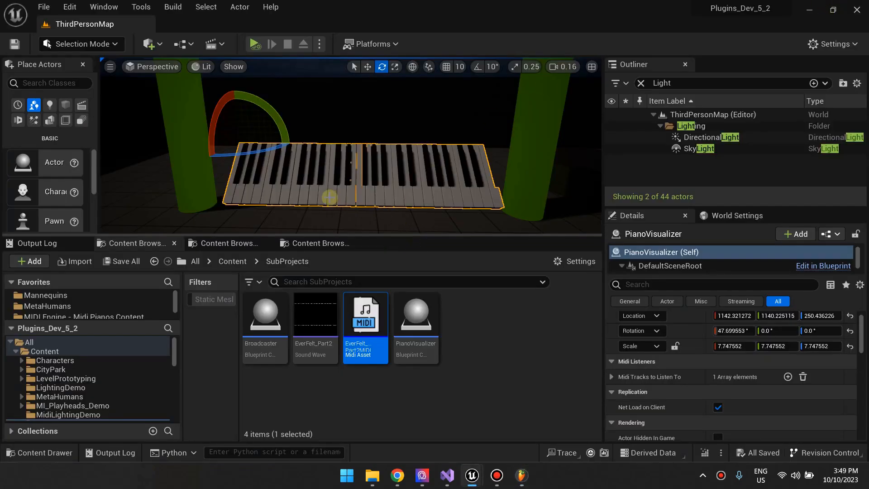
mouse_move(306, 175)
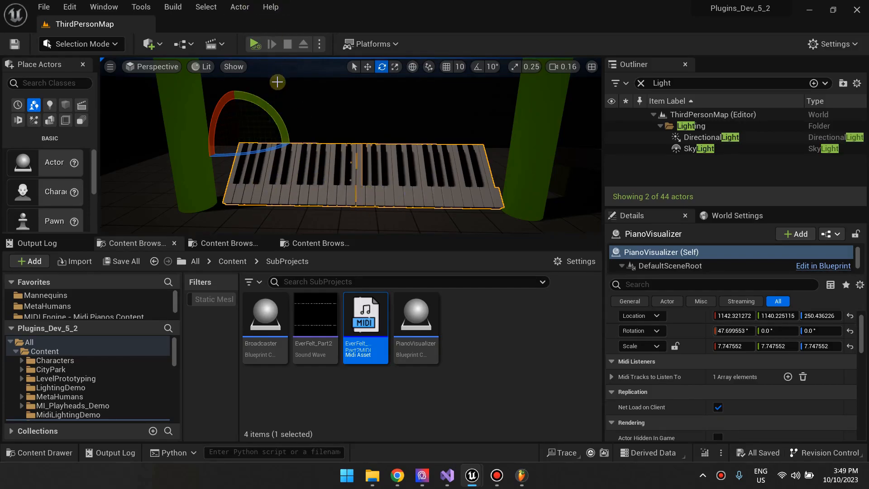
Step: Select the floor cube mesh in the Unreal piano visualizer level
left_click(257, 44)
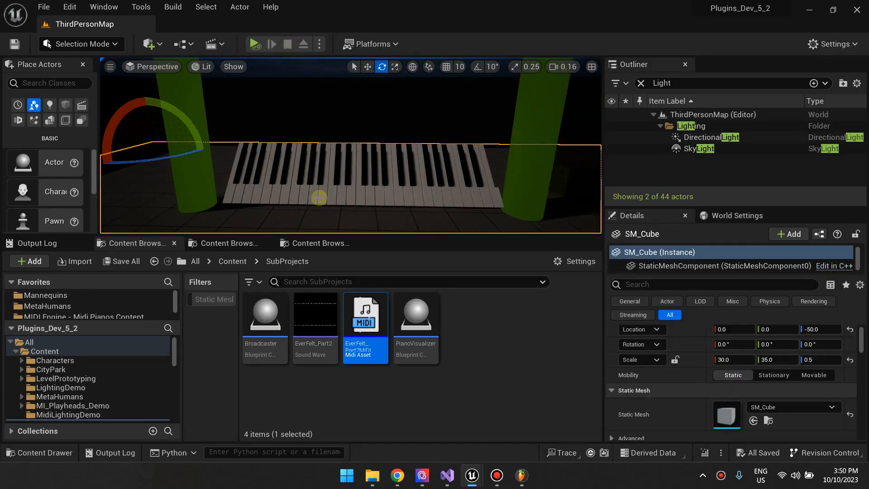
mouse_move(335, 179)
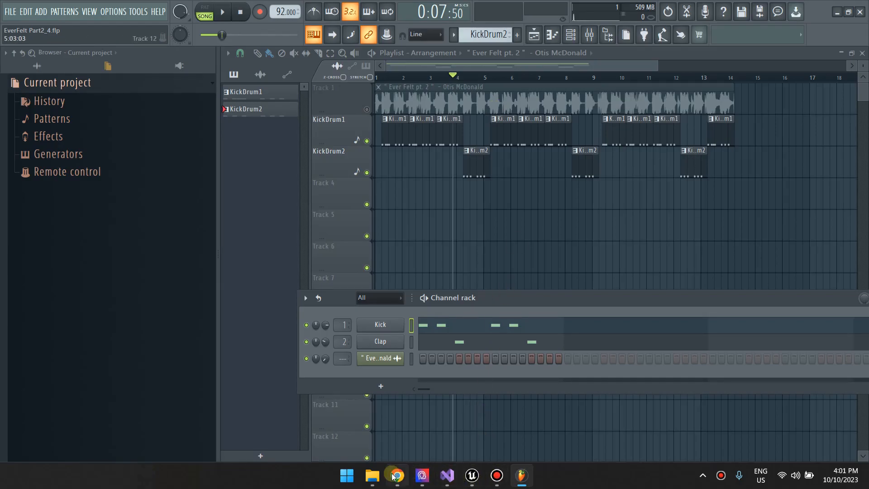
Step: Switch to Chrome showing the Ever Felt pt. 2 YouTube page
left_click(396, 475)
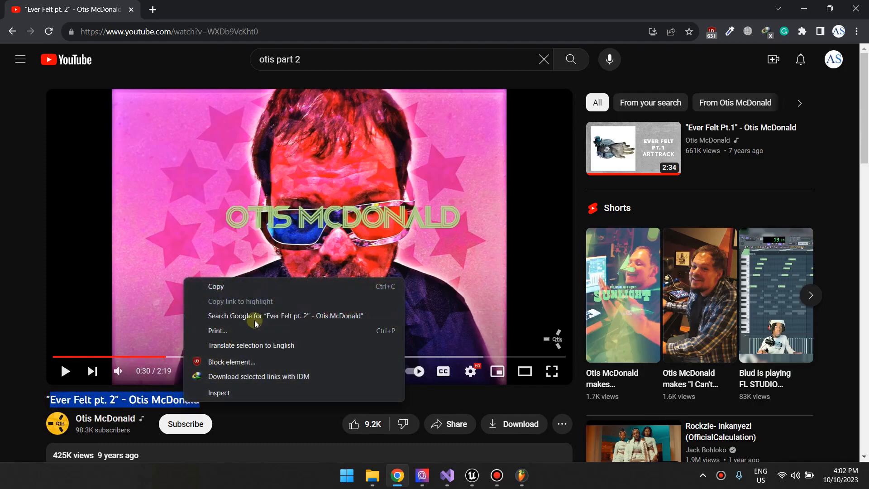
Step: Search Google for the song title with 'Chords' appended
left_click(286, 314)
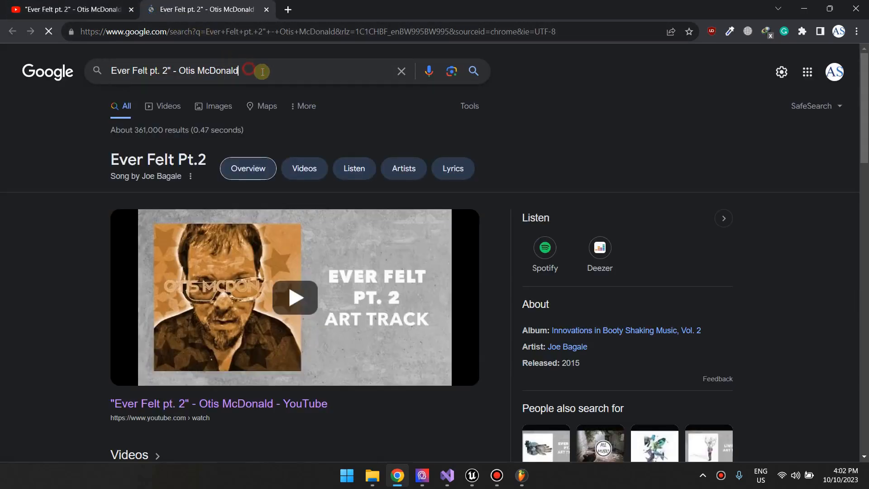
type("Chords")
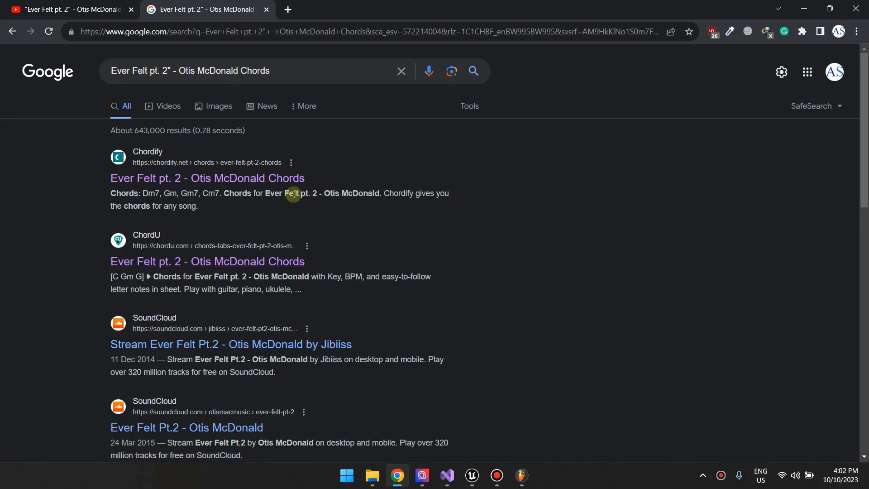
mouse_move(241, 264)
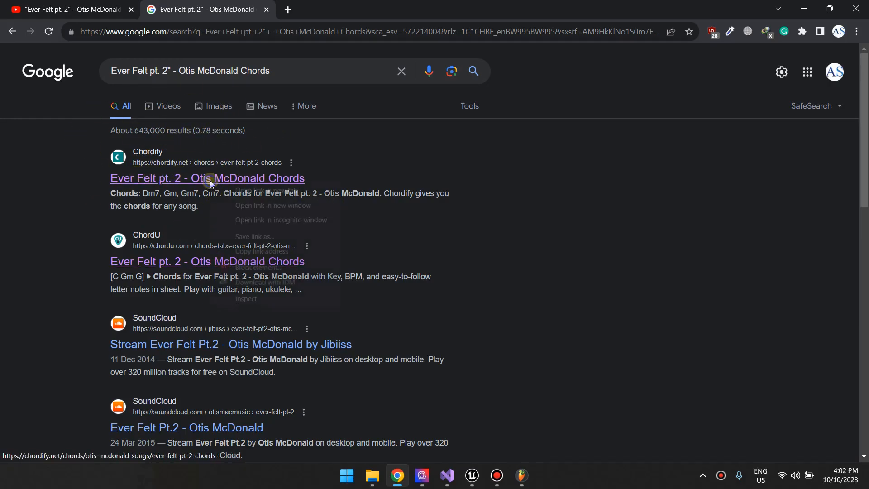
Step: Open the Chordify result and scroll to the Gm and Gm7 piano diagrams
left_click(272, 205)
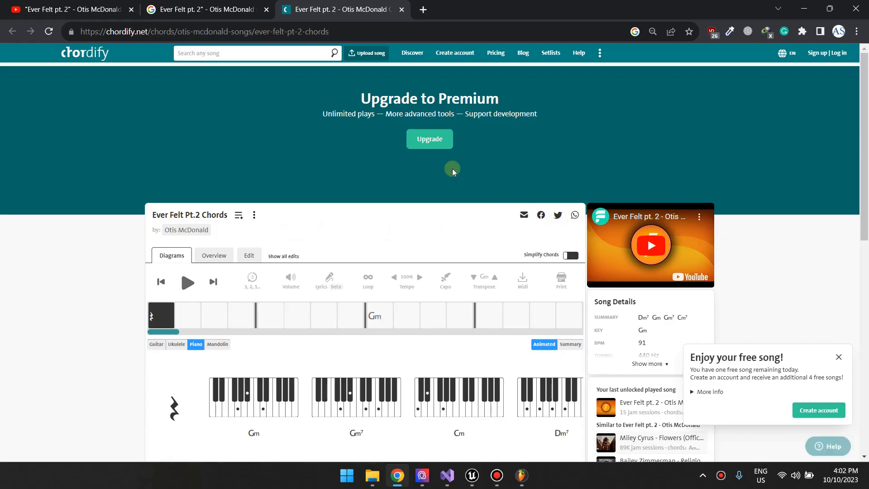
scroll("down", 3)
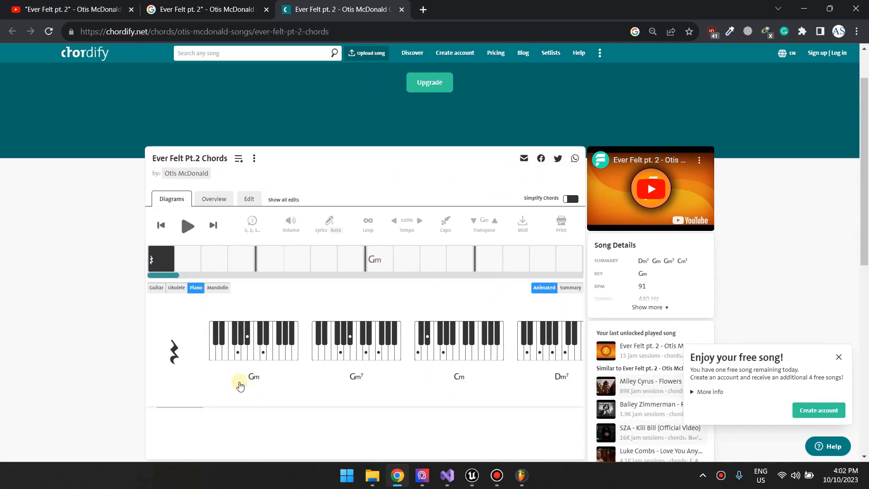
mouse_move(250, 388)
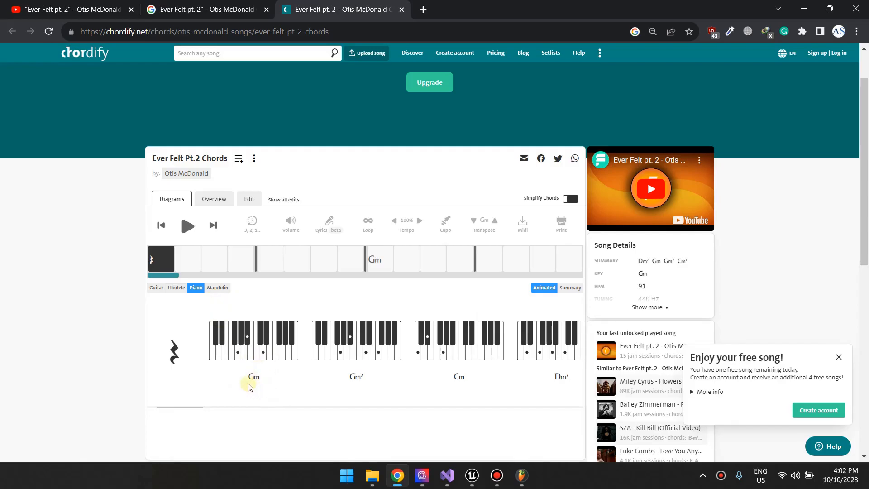
mouse_move(448, 311)
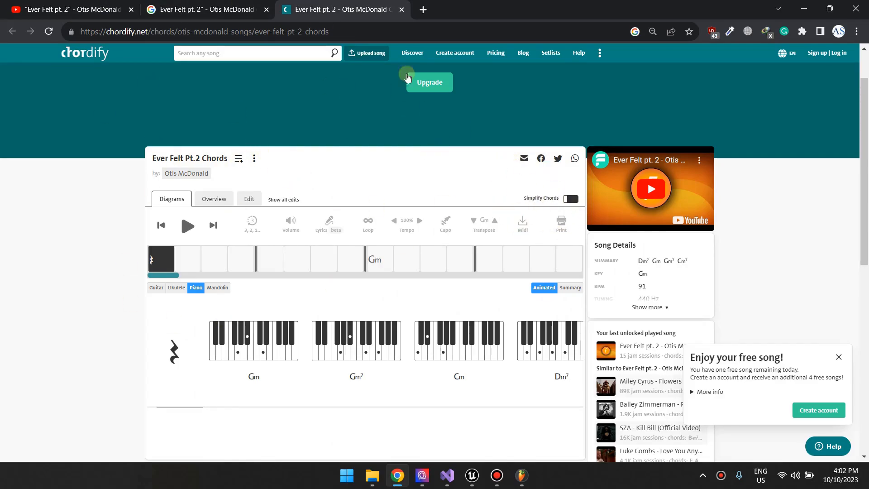
mouse_move(521, 476)
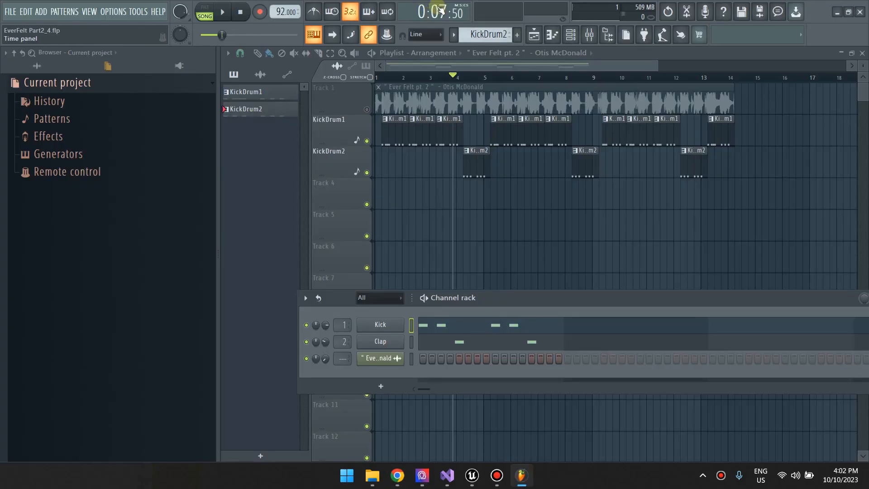
Step: Insert an FL Keys channel with the Plain Piano preset, ordered below Clap
right_click(380, 341)
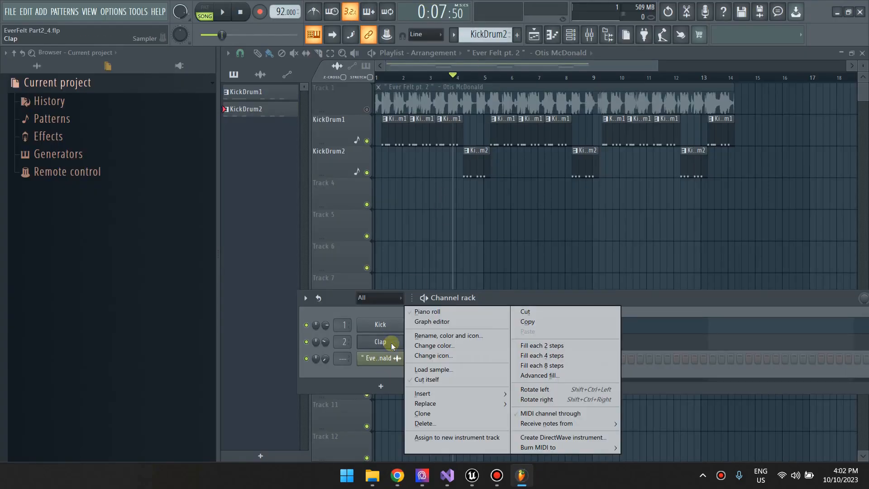
mouse_move(423, 392)
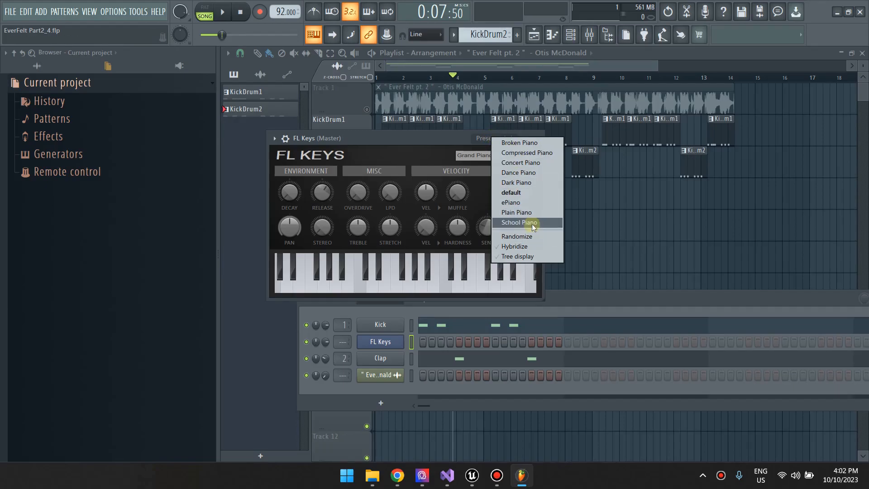
left_click(515, 212)
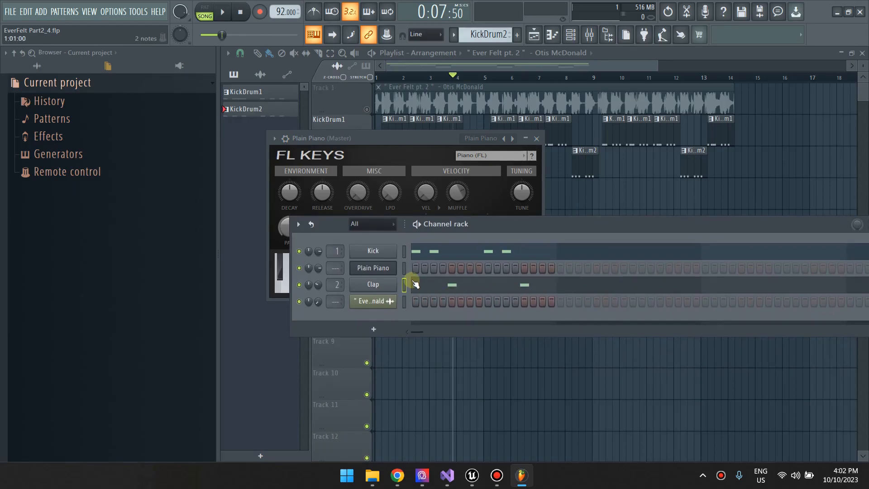
left_click(373, 268)
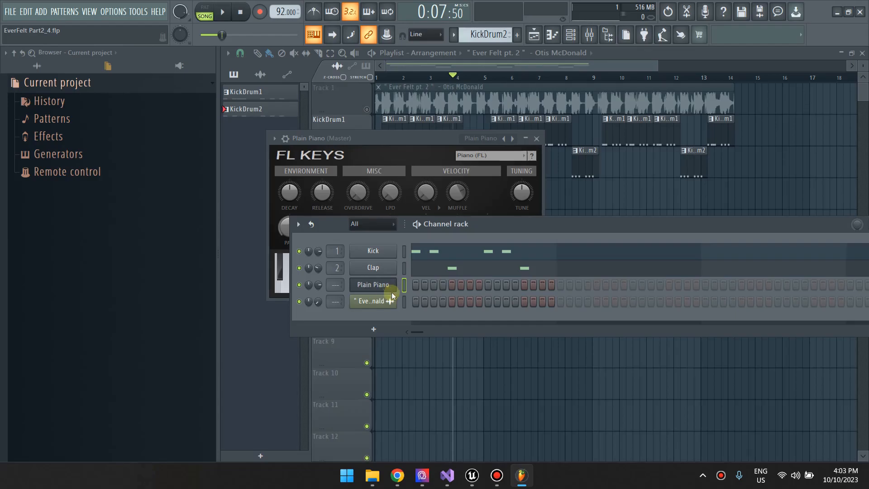
left_click(373, 284)
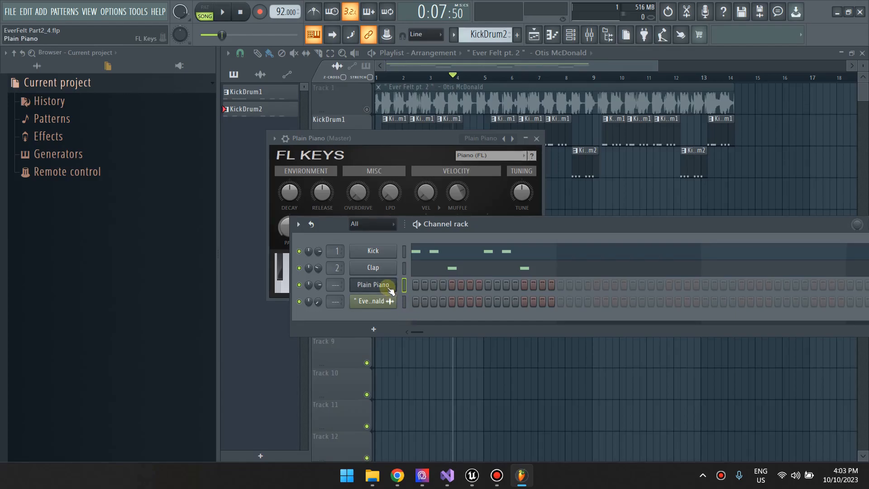
Step: Insert an EZkeys channel via ToonTracks, check Chordify, and return to the Playlist
right_click(373, 284)
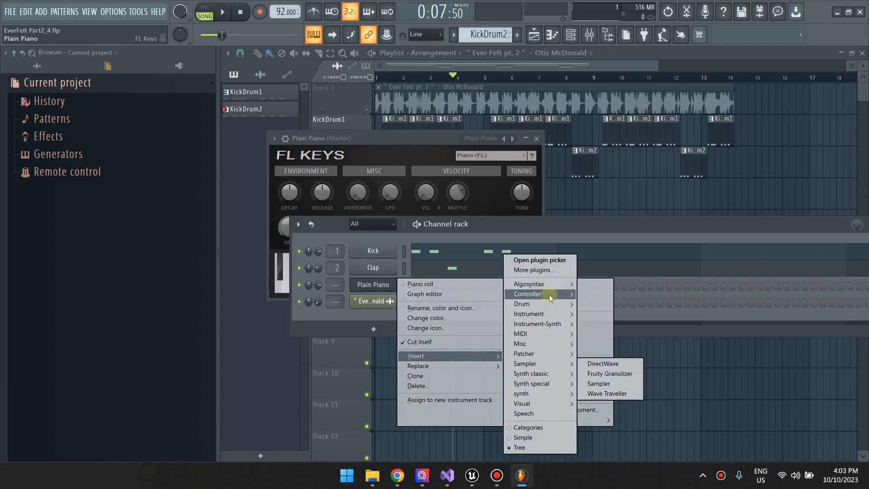
mouse_move(539, 283)
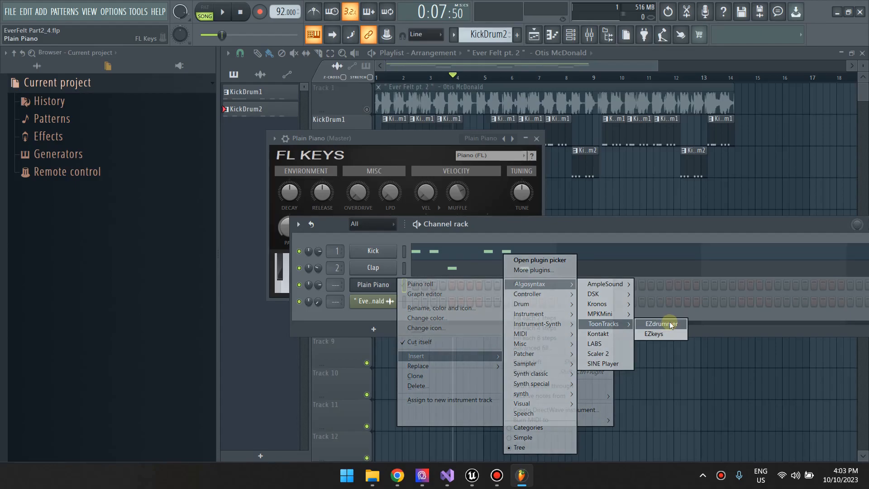
mouse_move(674, 334)
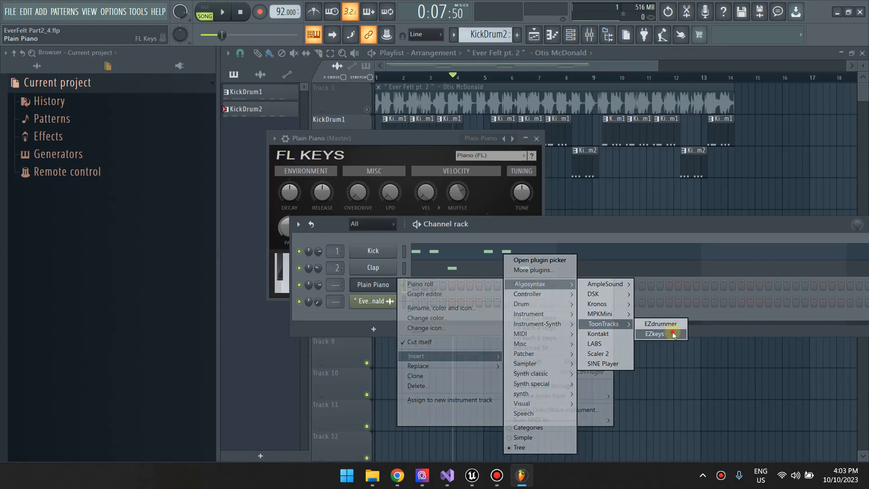
left_click(655, 333)
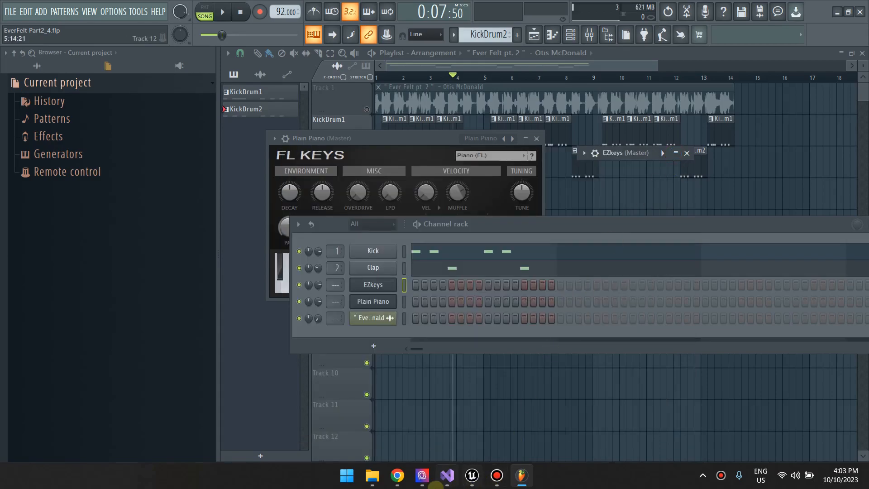
left_click(397, 474)
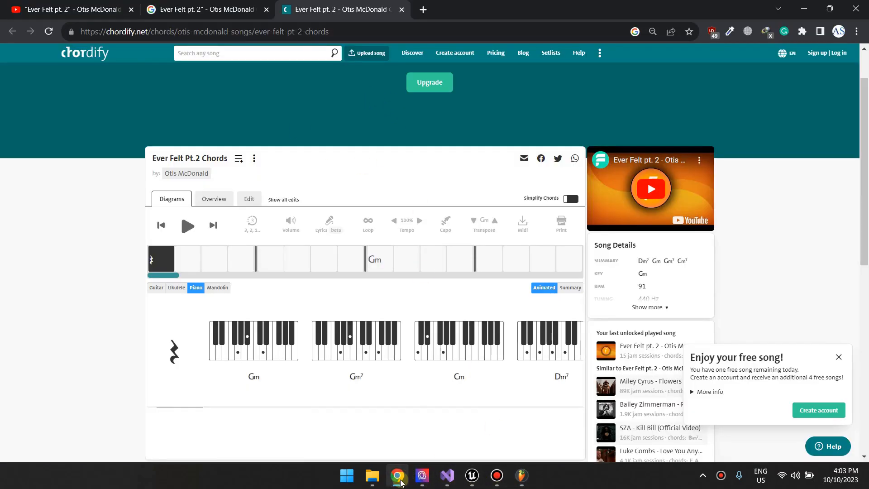
left_click(521, 476)
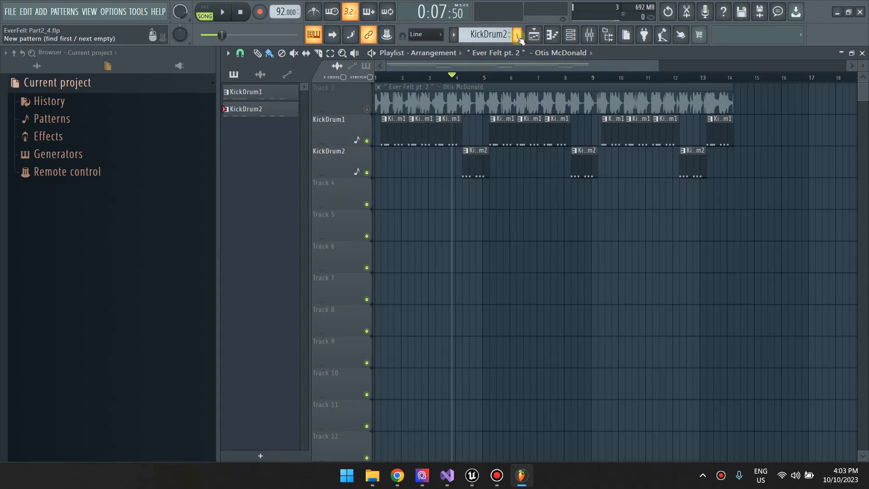
Step: Rename the pattern to Piano1, place its clip on Track 4, and bring up Chordify
left_click(517, 34)
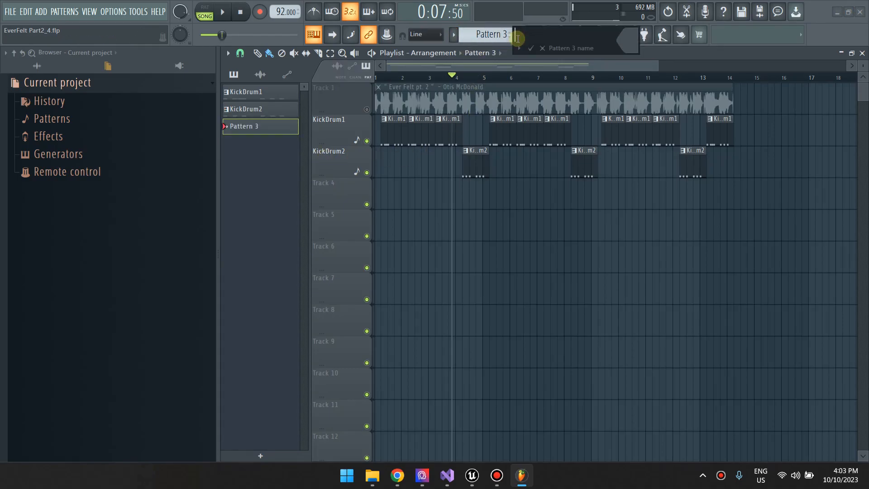
type("Piano")
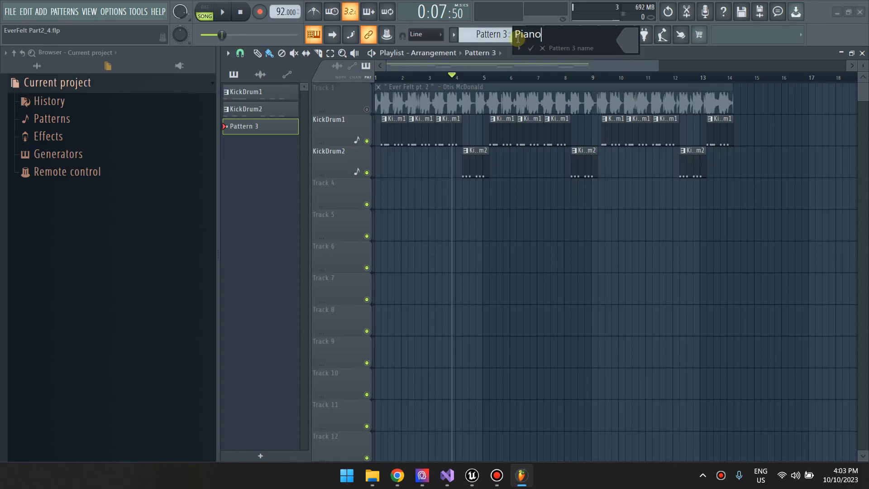
key("Enter")
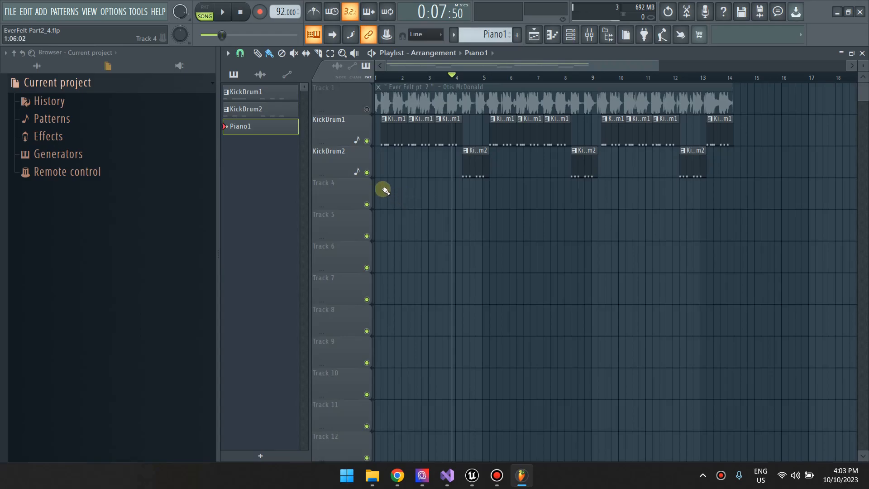
left_click(393, 189)
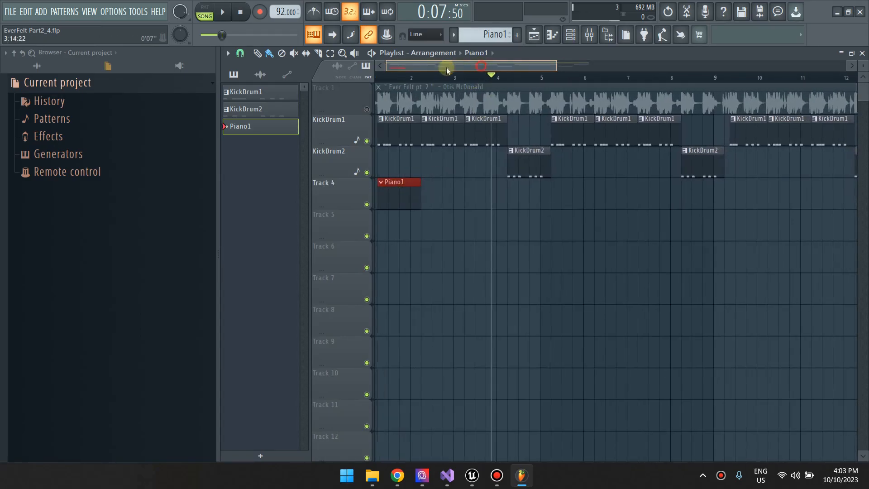
left_click(396, 474)
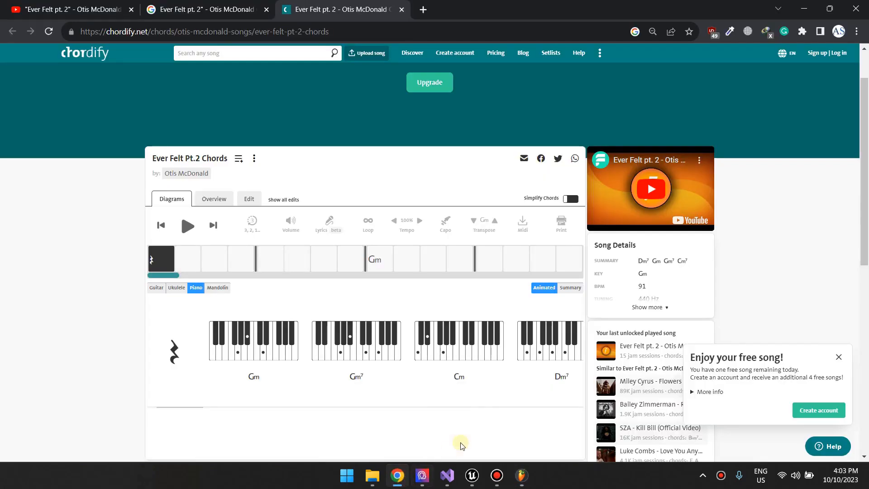
mouse_move(391, 75)
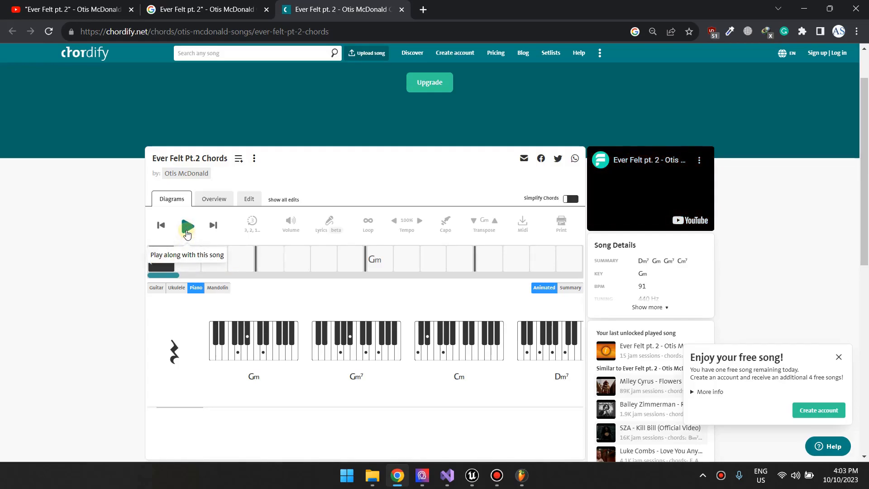
Step: Play the song in Chordify with the Rocktober popup closed, then return to FL Studio
left_click(185, 224)
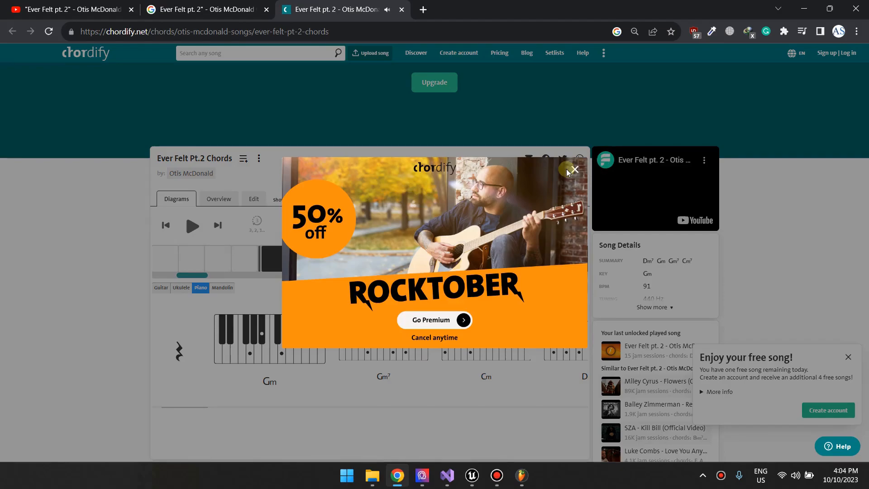
left_click(574, 170)
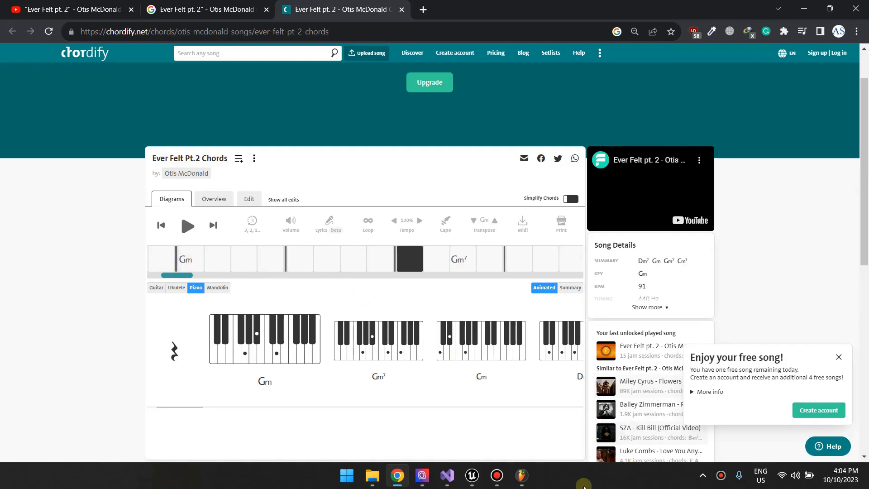
left_click(521, 475)
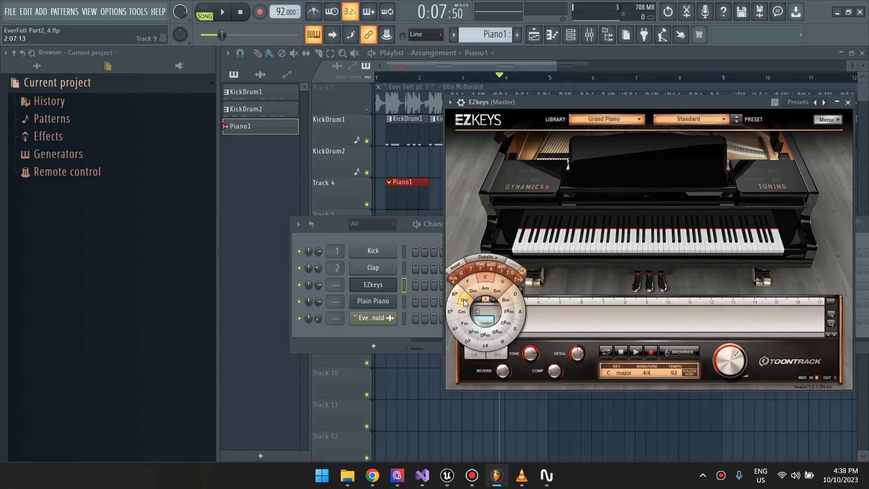
Step: Close the EZKeys plugin window to return to the Playlist
left_click(463, 300)
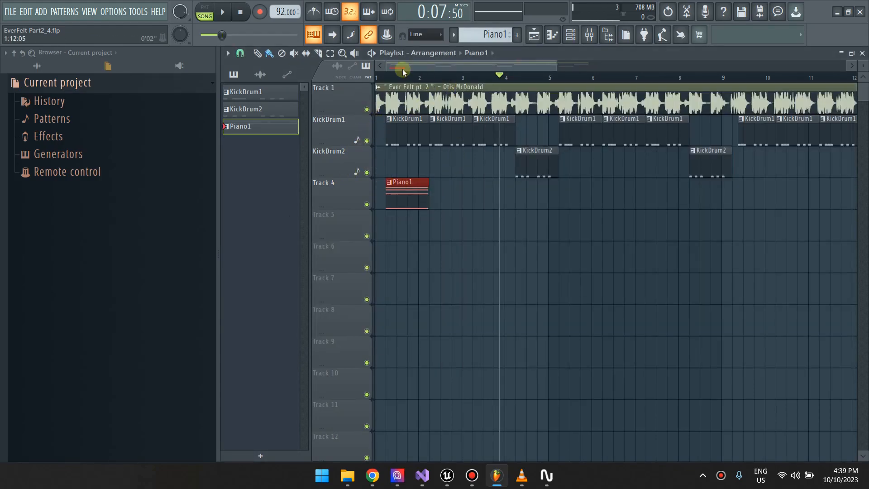
Step: Add a second Piano1 clip on Track 4 and play the arrangement to hear both clips
left_click(220, 13)
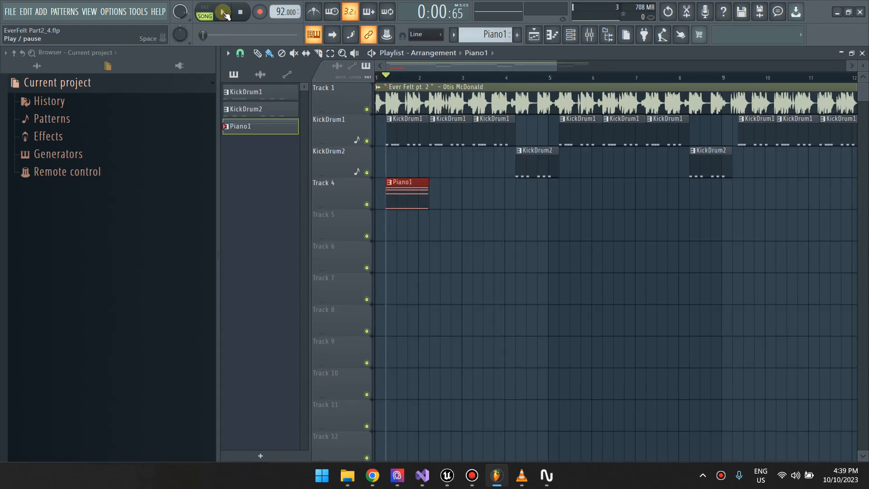
left_click(221, 12)
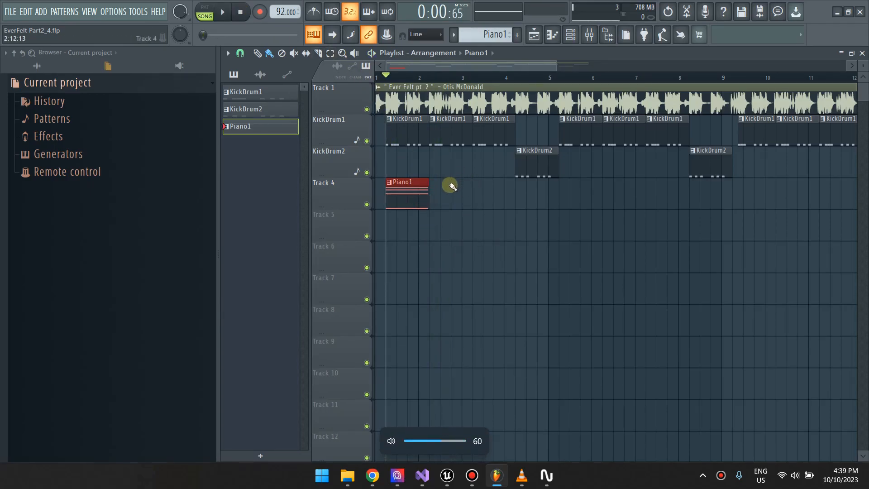
left_click(450, 192)
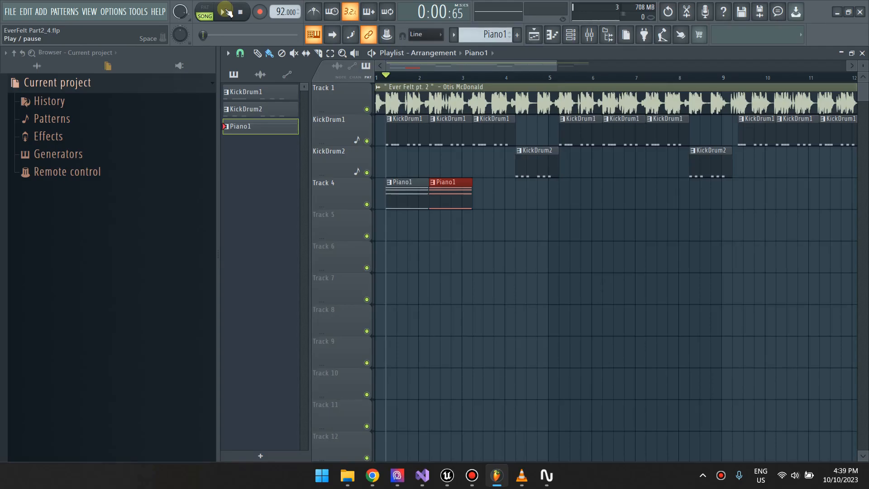
left_click(222, 12)
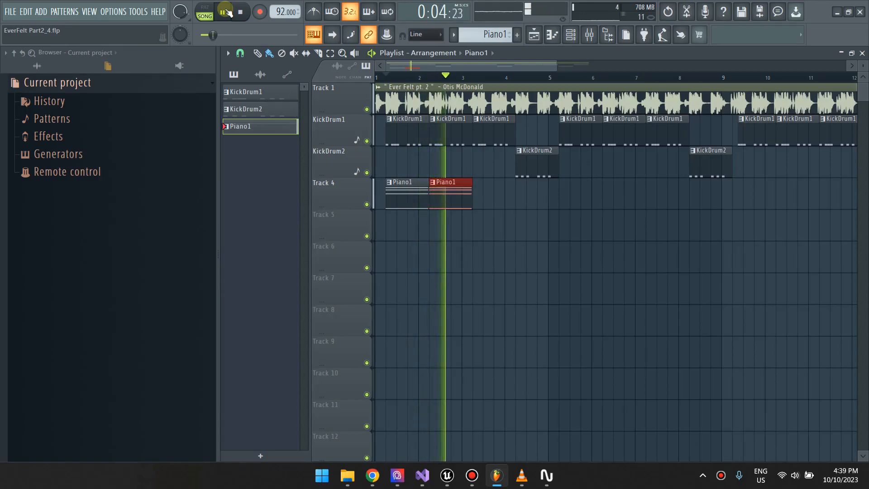
left_click(237, 12)
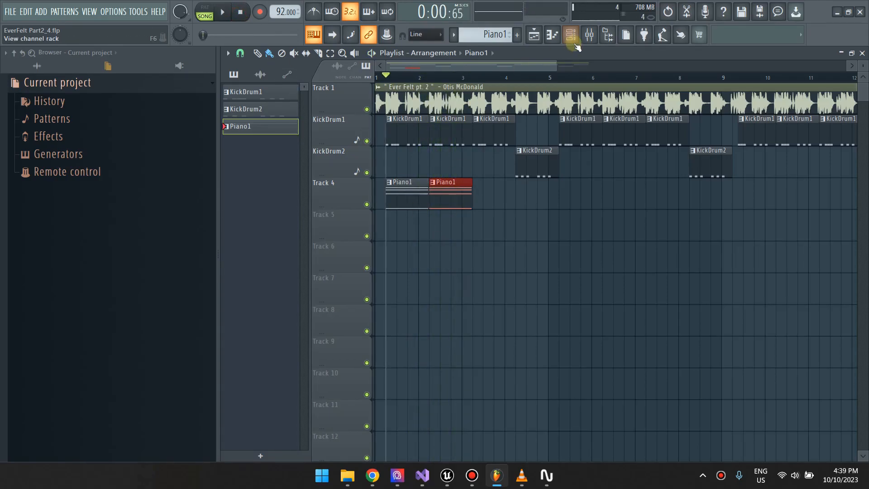
Step: Paint three repeated Gm chords (D4, G4, A#4) into the Piano1 pattern on Plain Piano
left_click(568, 35)
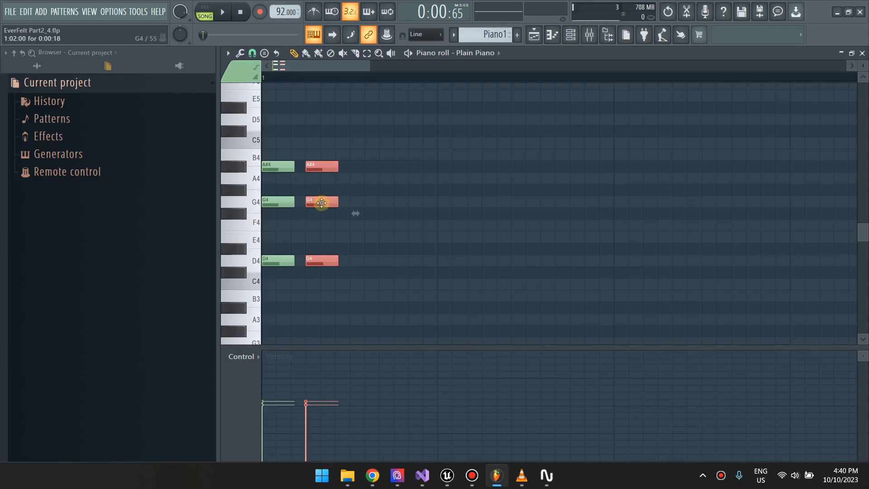
left_click(224, 12)
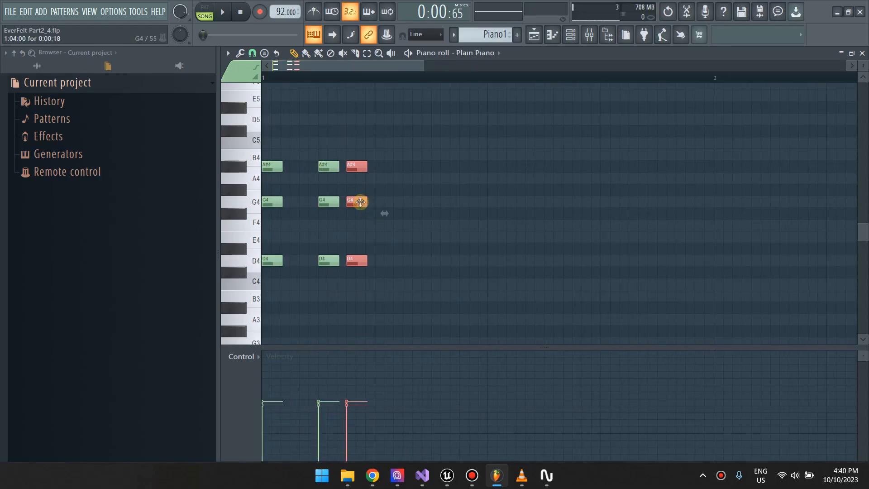
left_click(223, 12)
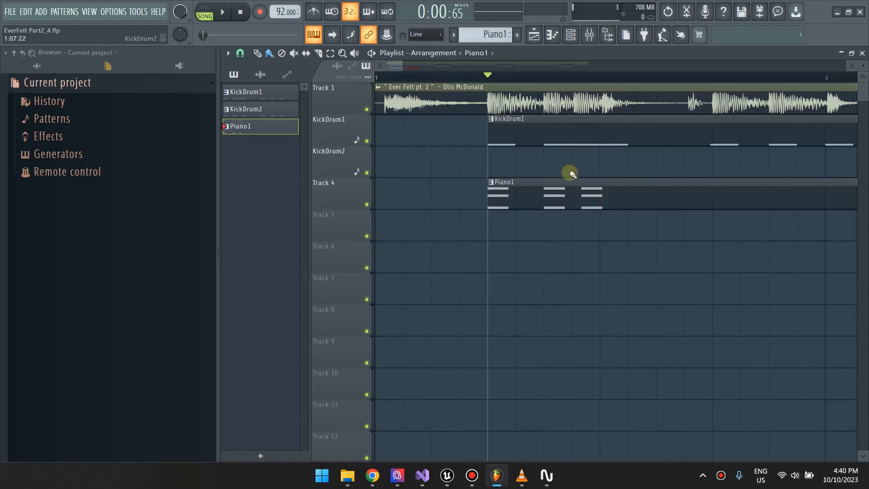
Step: Add a fourth short D4-G4-A#4 Gm stab to Piano1, then bring Chordify back up
left_click(568, 35)
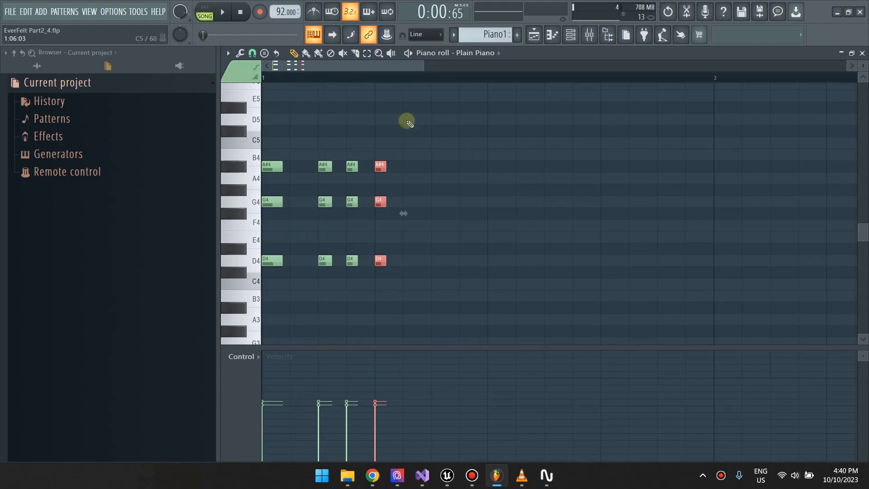
mouse_move(233, 215)
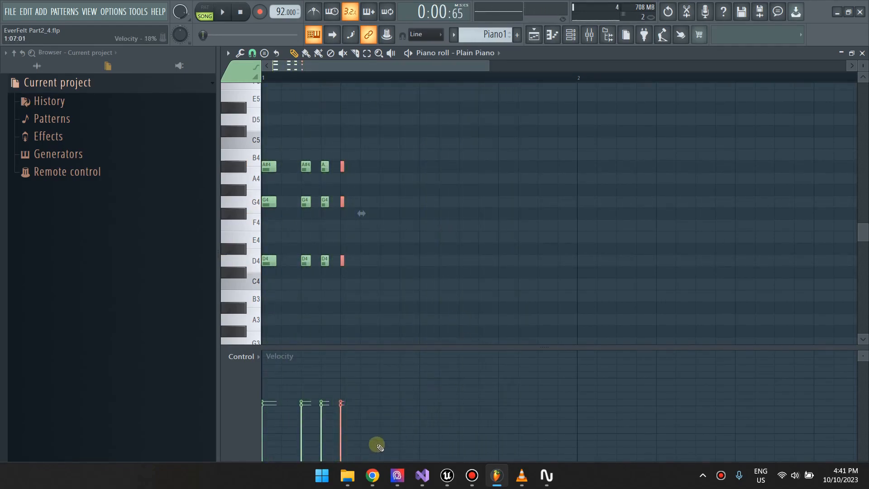
left_click(370, 474)
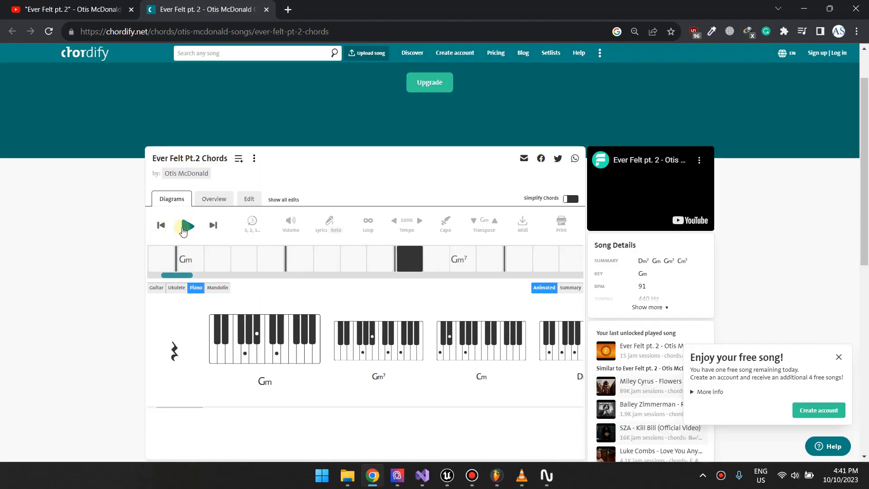
Step: Replay the song's opening in Chordify up to the Gm7 change, then switch to FL Studio
left_click(183, 225)
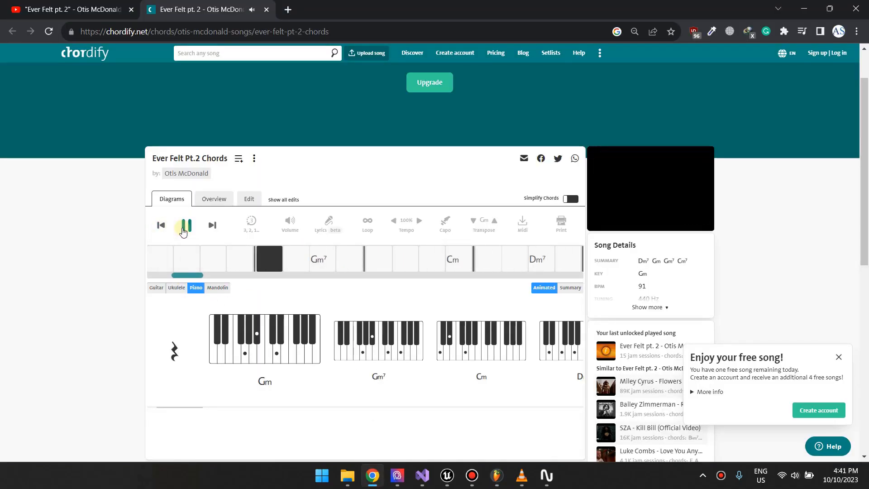
left_click(183, 226)
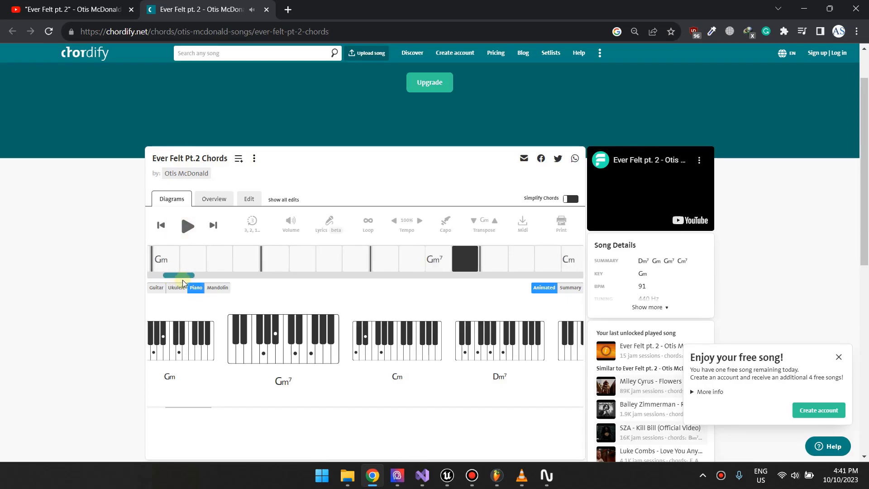
left_click(188, 225)
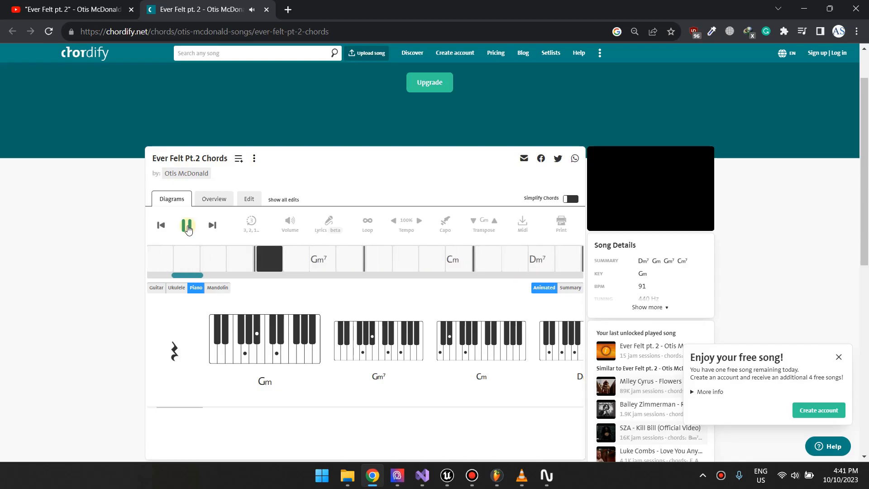
left_click(186, 225)
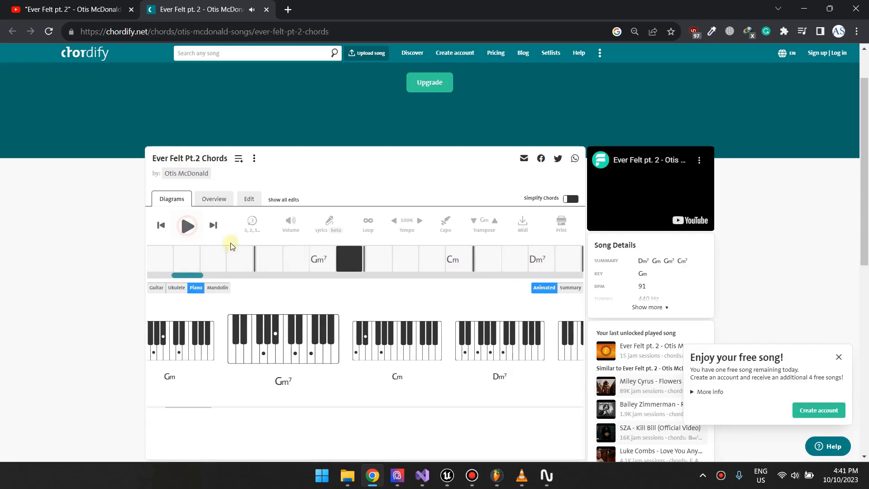
left_click(497, 475)
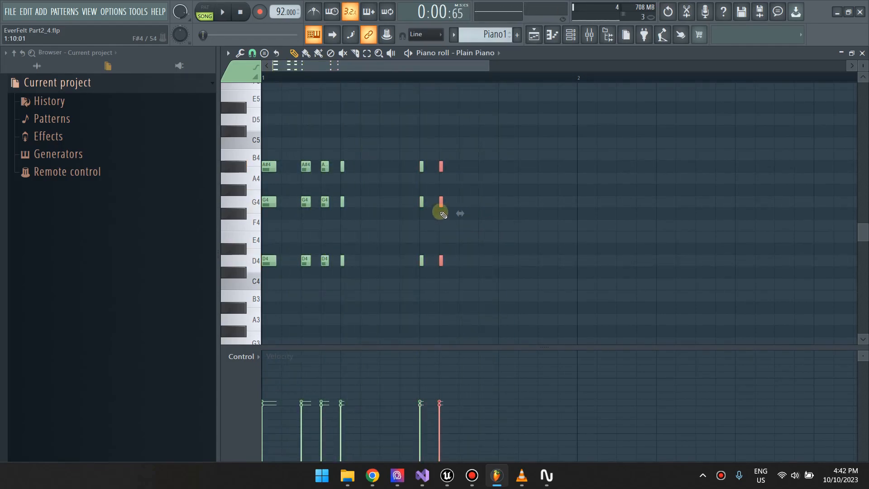
Step: Lengthen the newly added chord notes and draw a new note after the last chord
left_click_drag(441, 209, 480, 209)
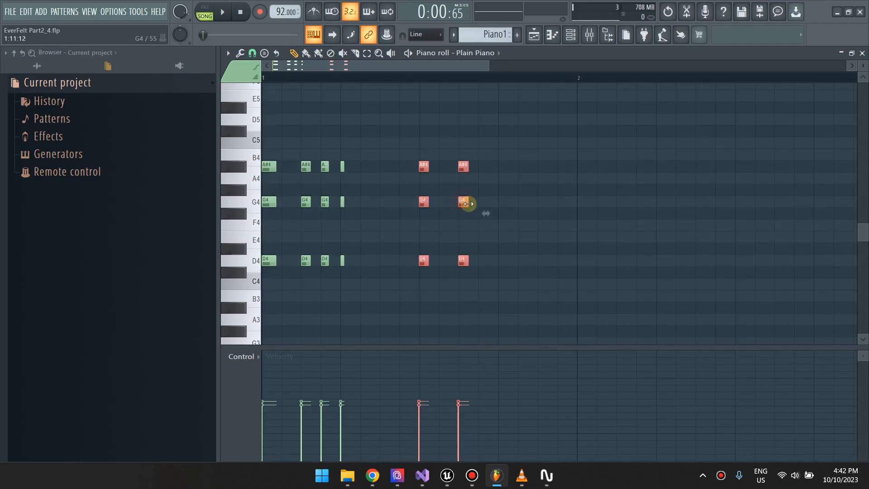
left_click(225, 12)
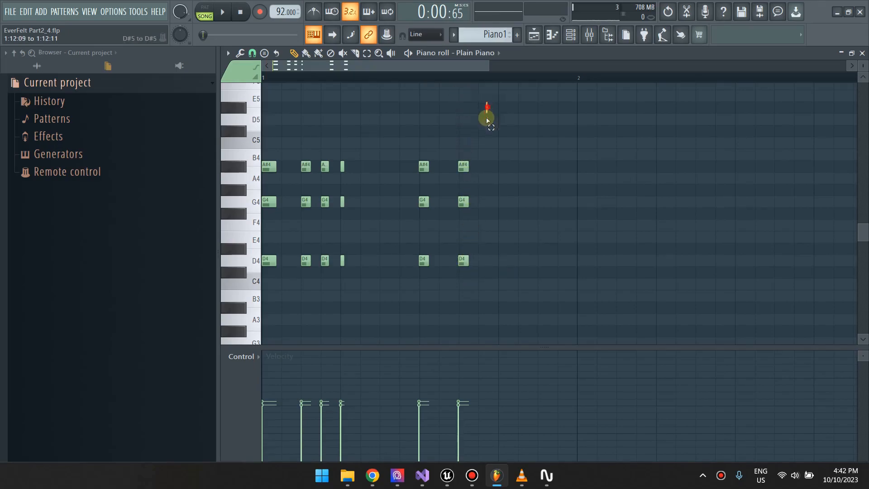
left_click(503, 275)
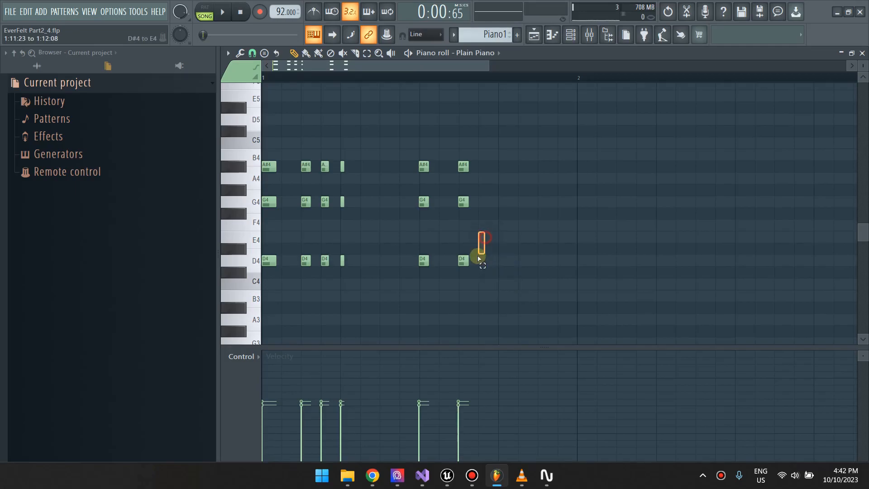
Step: Raise the last chord's low D4 up to D5 and return to the Playlist arrangement
left_click(461, 260)
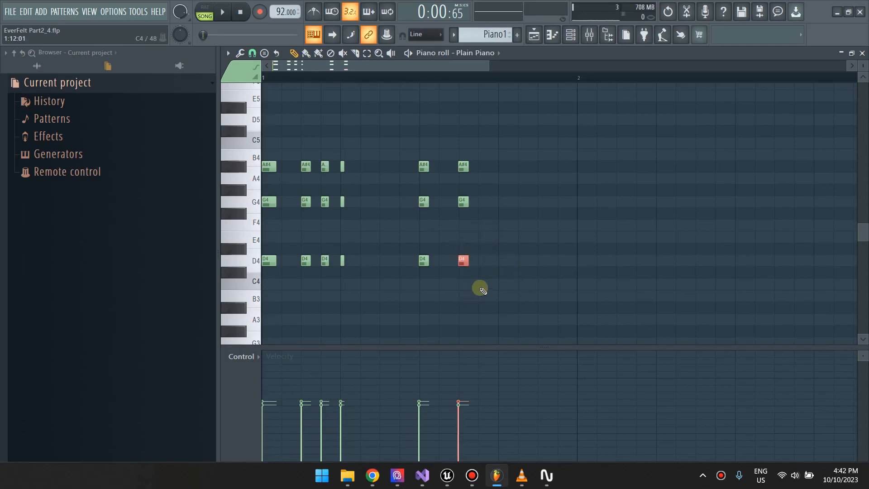
left_click_drag(463, 261, 462, 120)
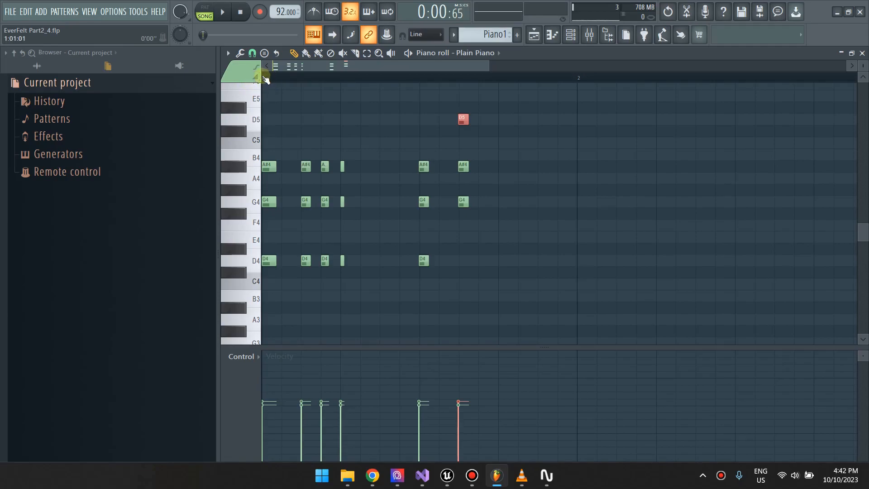
left_click(224, 12)
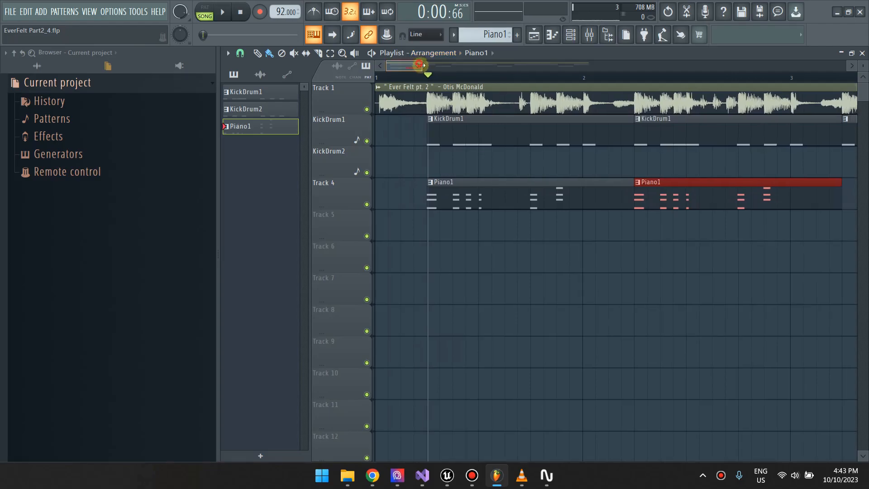
left_click(225, 13)
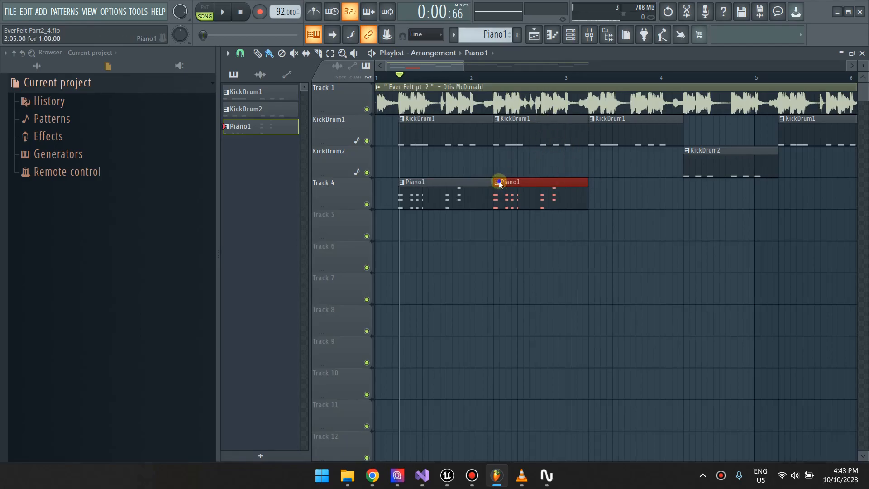
Step: Make the second Piano1 clip unique as Piano1 #2 and open it for note editing
right_click(498, 181)
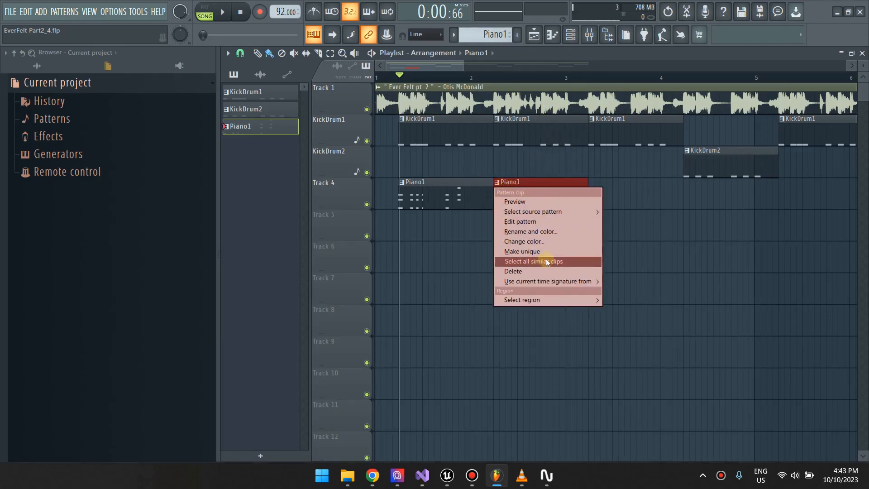
left_click(522, 252)
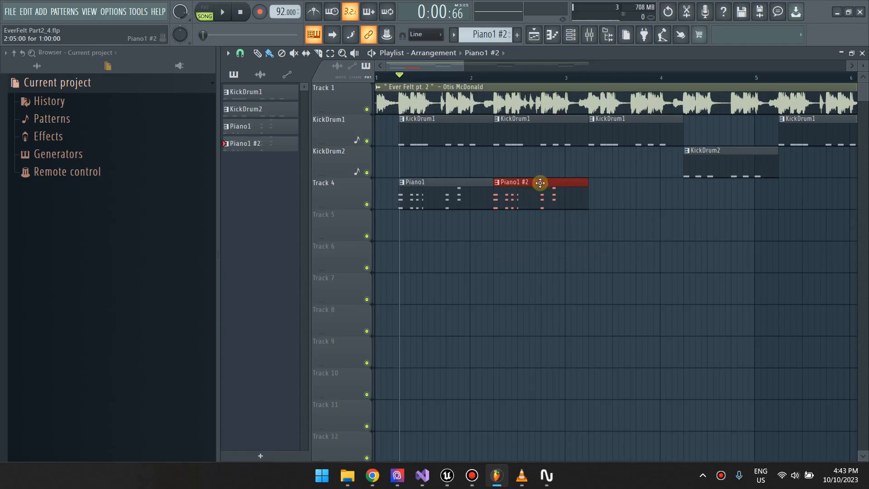
double_click(540, 182)
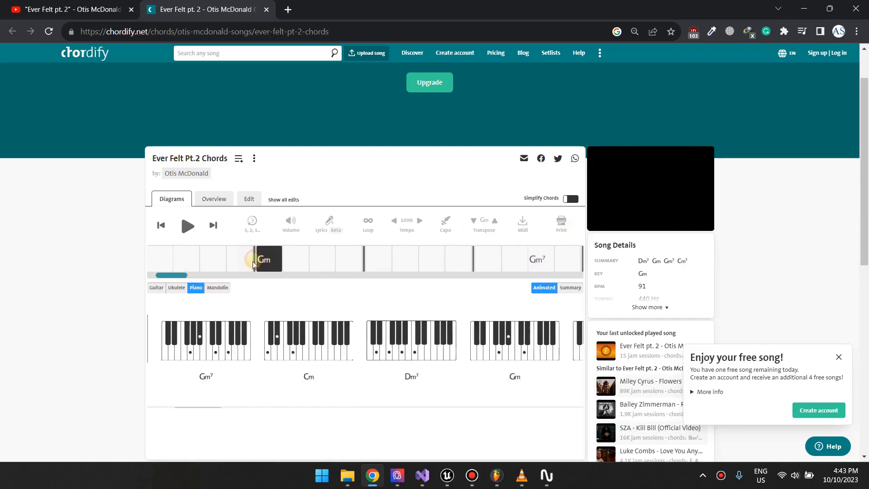
Step: Play Chordify past the Gm to Gm7 change, pause there and switch back to FL Studio
left_click(187, 225)
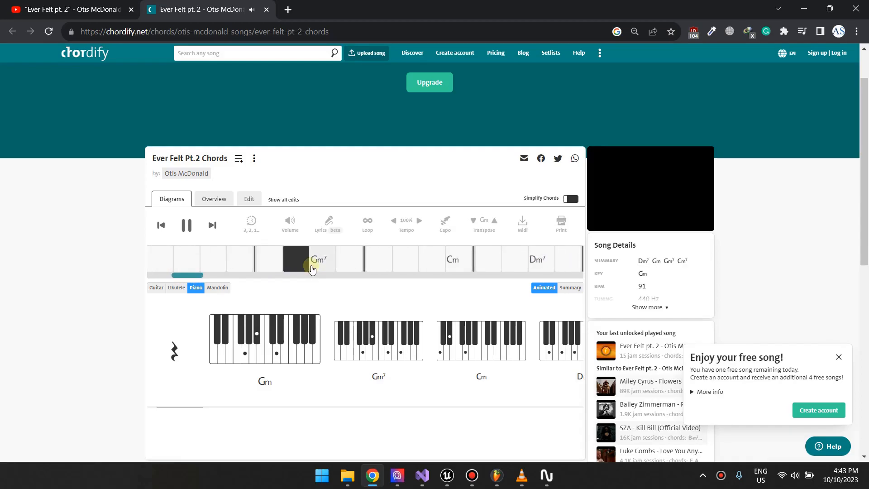
left_click(187, 225)
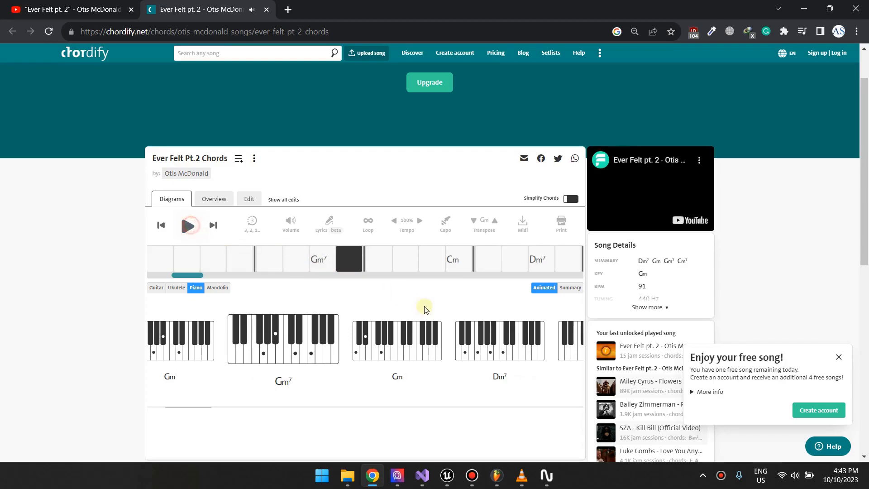
left_click(497, 474)
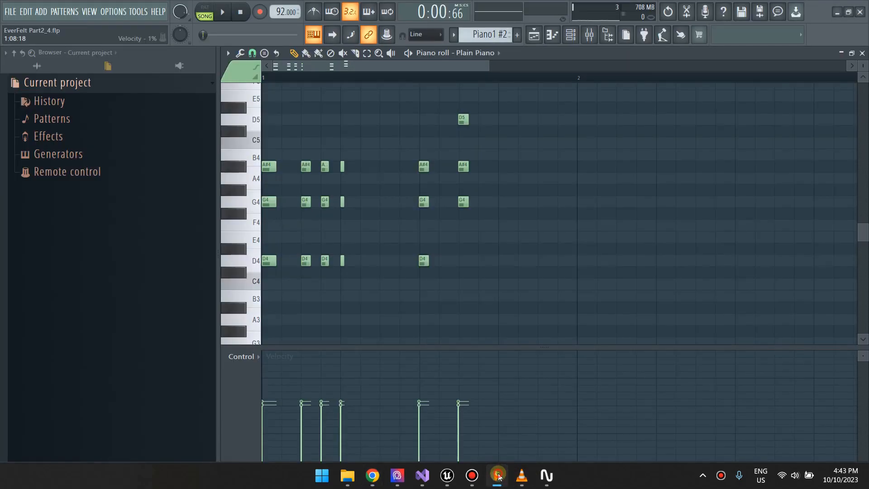
Step: Open the EZkeys Grand Piano instrument from the Channel Rack over the Piano1 #2 roll
left_click(423, 166)
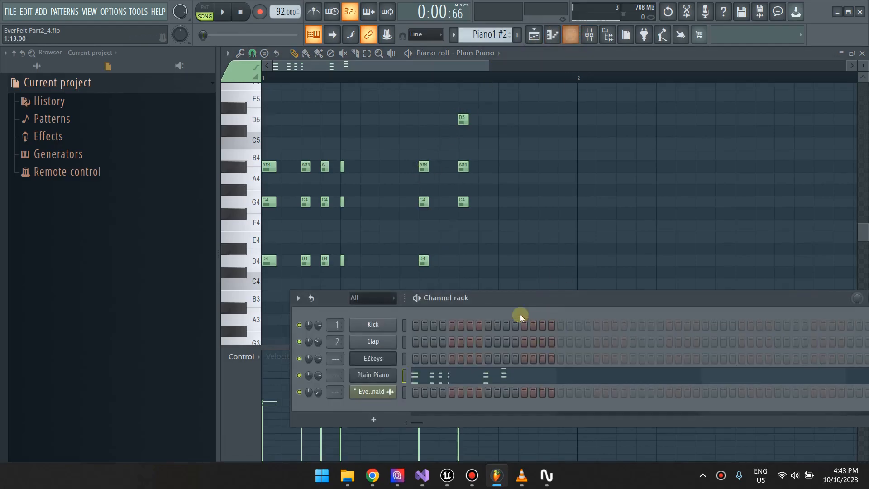
left_click(373, 359)
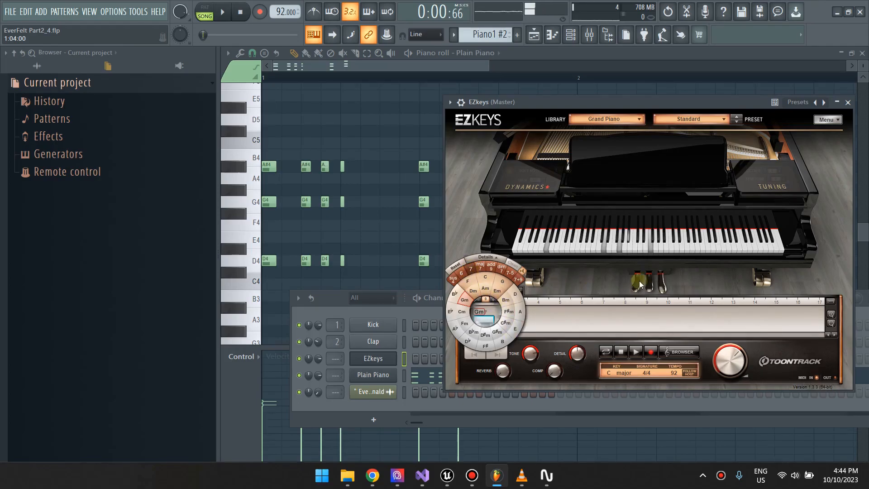
mouse_move(644, 256)
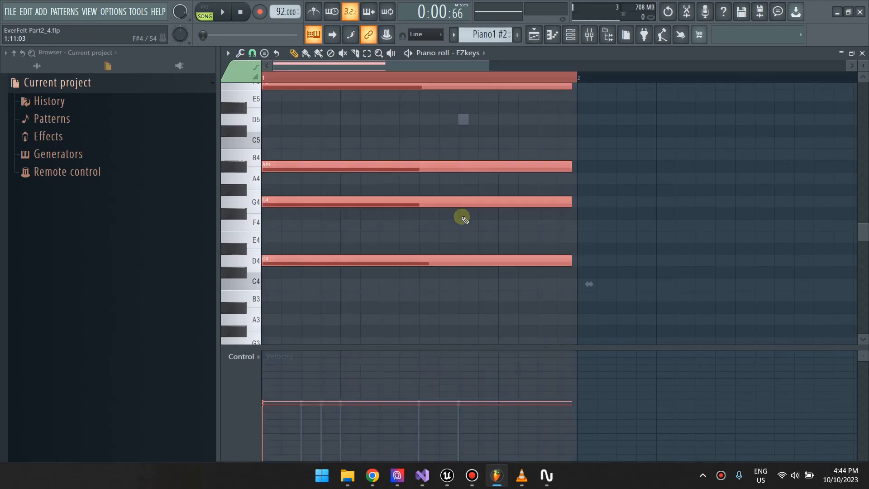
Step: Target the Gm7 notes to Plain Piano, shorten them into a stab, and return to the arrangement
left_click(468, 53)
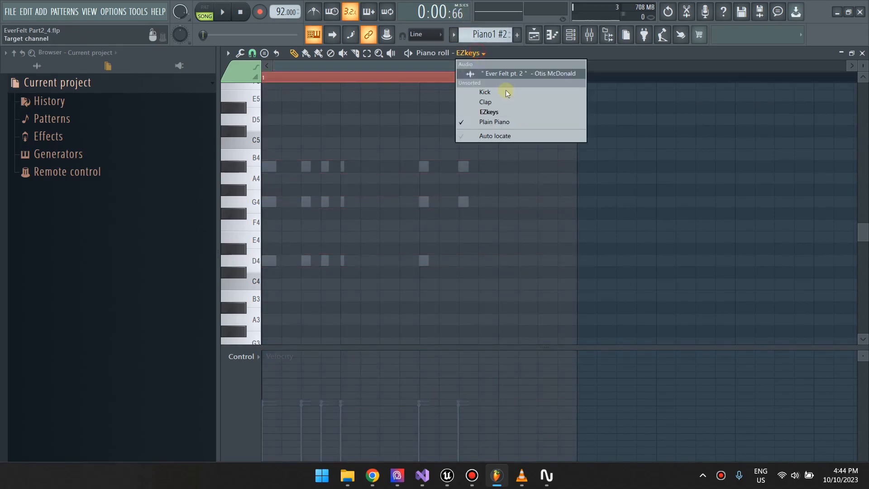
left_click(494, 121)
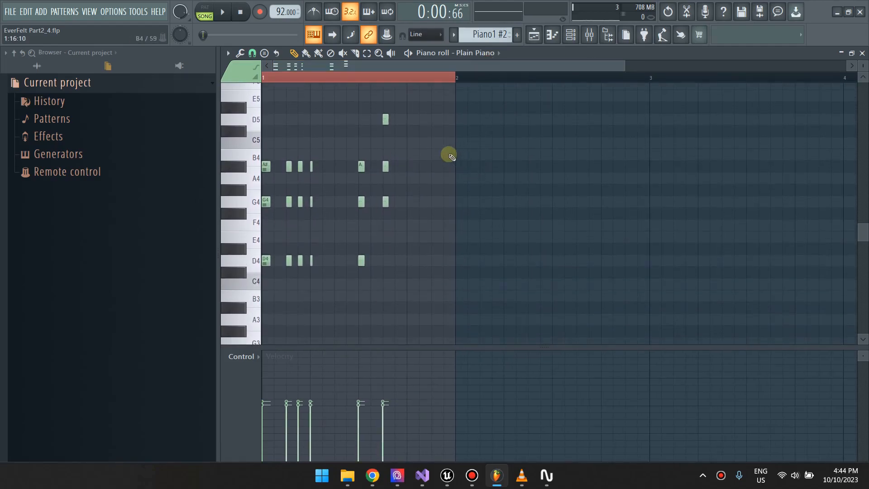
mouse_move(433, 183)
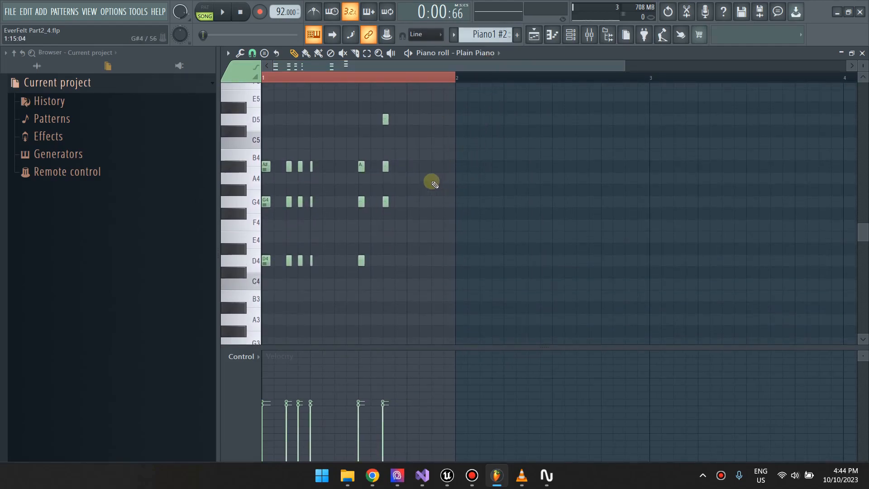
mouse_move(377, 143)
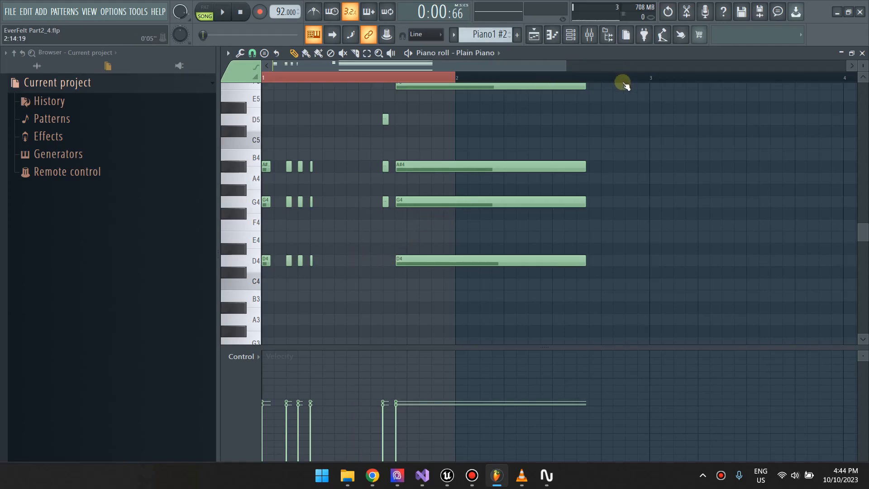
left_click(476, 261)
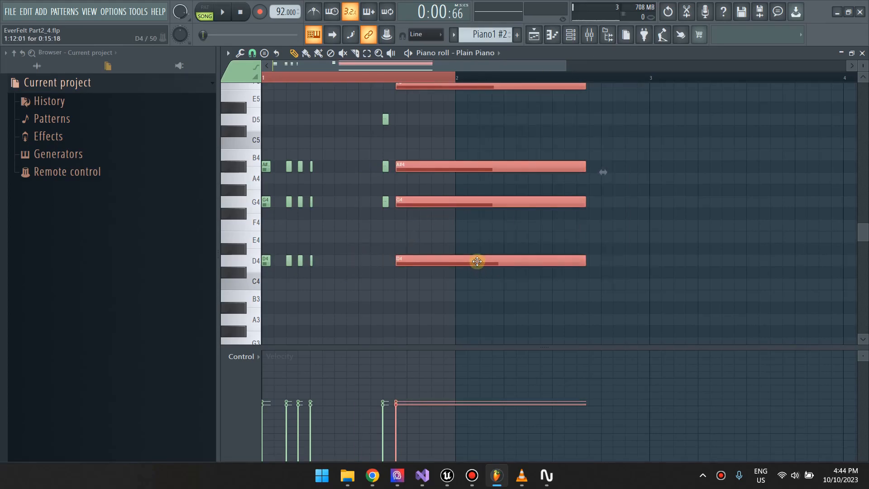
left_click_drag(477, 261, 441, 270)
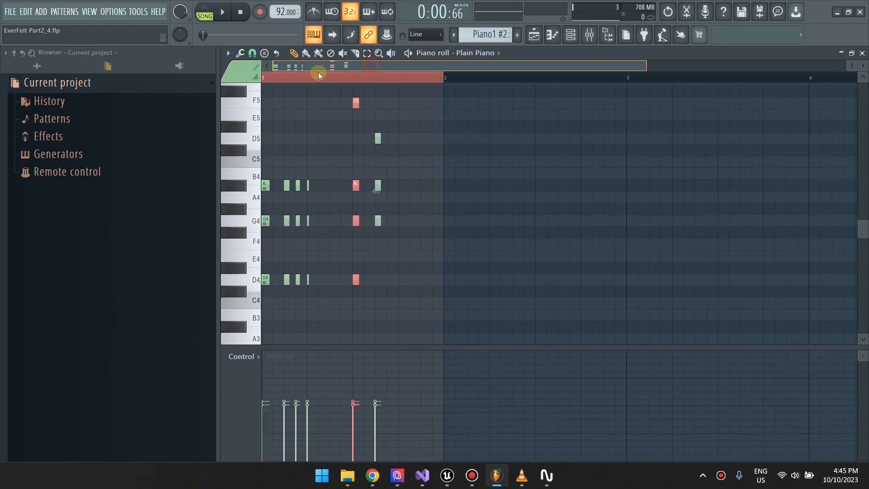
left_click(226, 12)
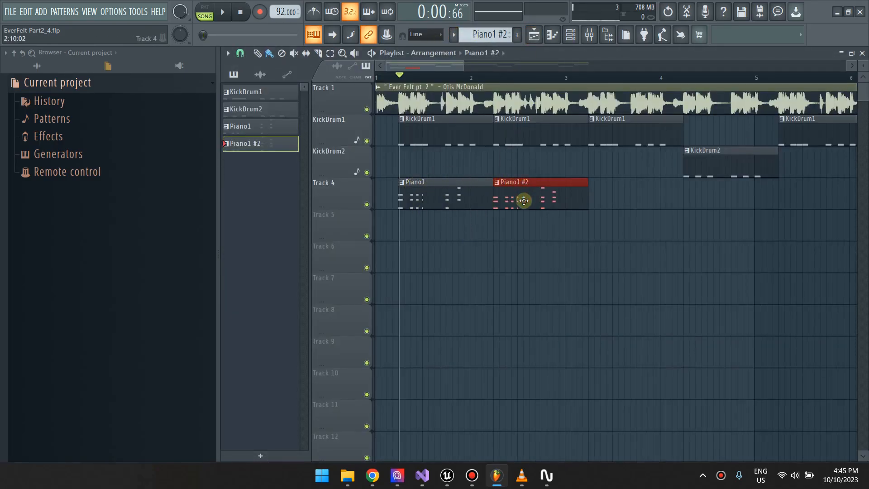
Step: Drag the Piano1 #2 clip down from Track 4 onto Track 5
left_click_drag(523, 200, 536, 226)
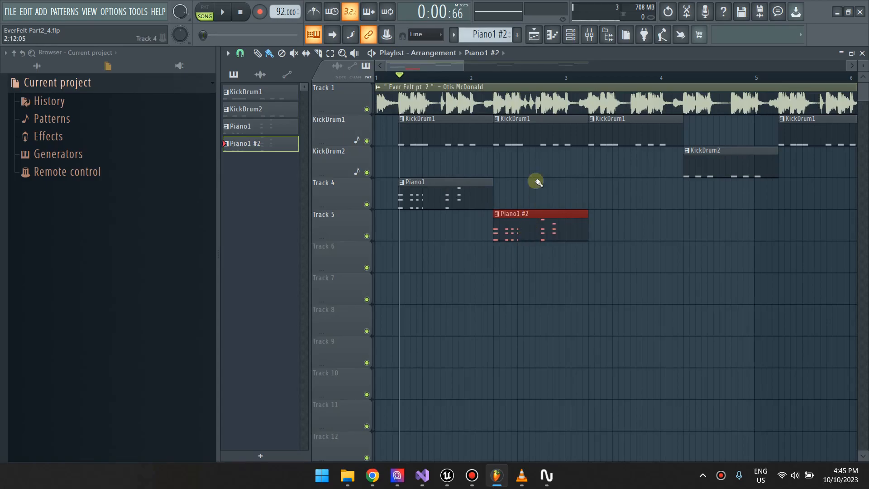
mouse_move(530, 152)
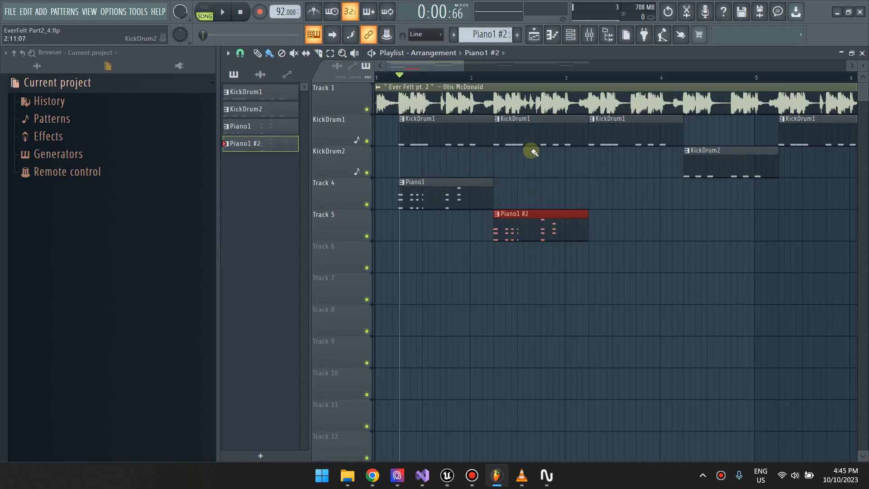
left_click(223, 11)
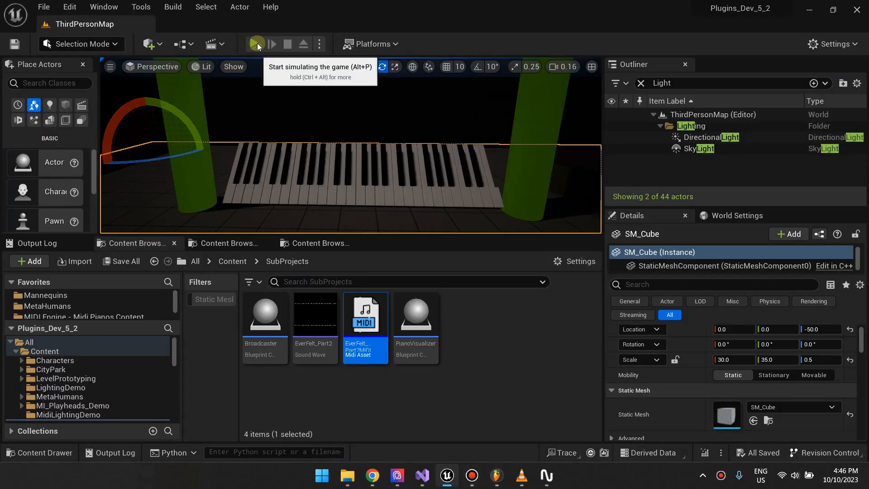
Step: Run and stop the Unreal piano visualizer simulation, then switch back to FL Studio
left_click(255, 44)
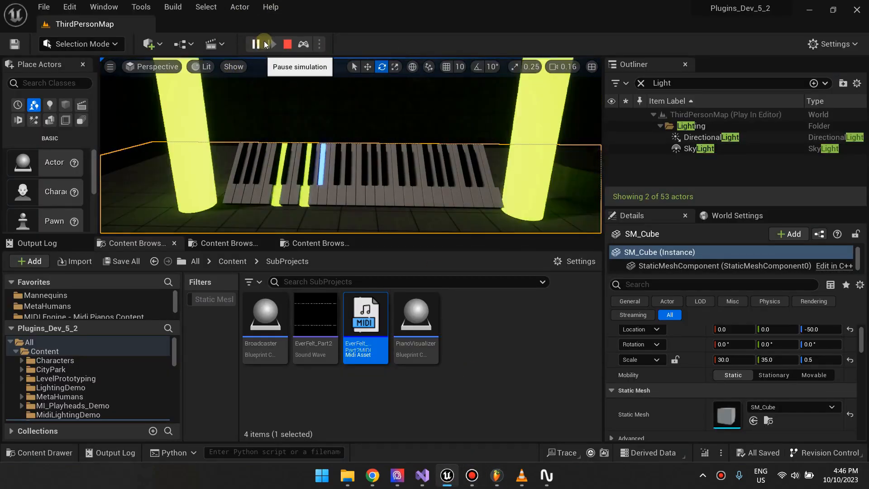
left_click(288, 44)
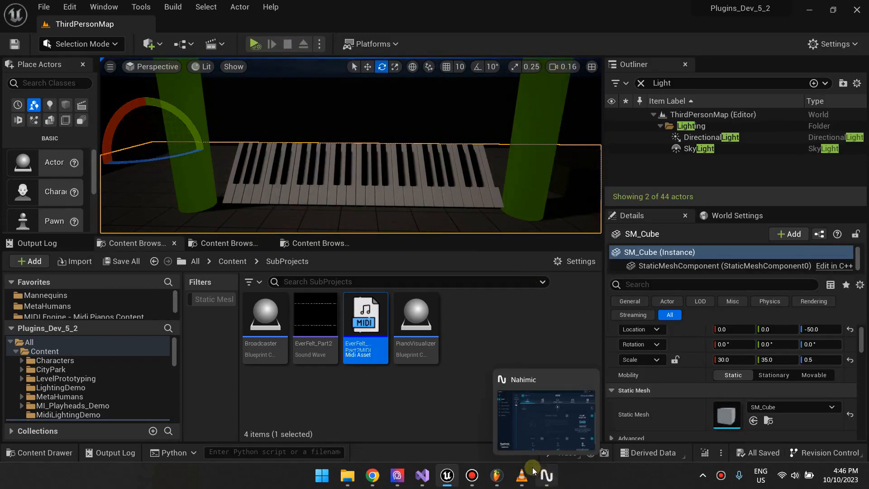
left_click(496, 474)
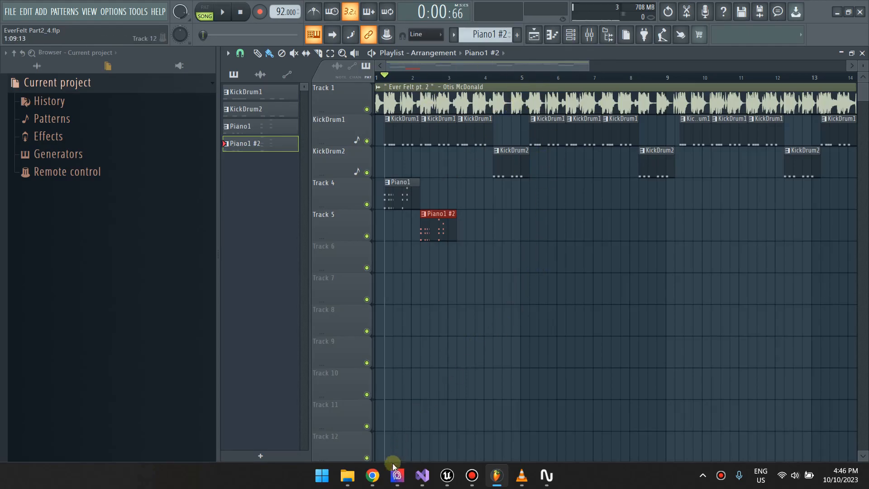
Step: Switch to the Chordify page showing the Gm, Gm7, Cm and Dm7 piano diagrams
left_click(370, 474)
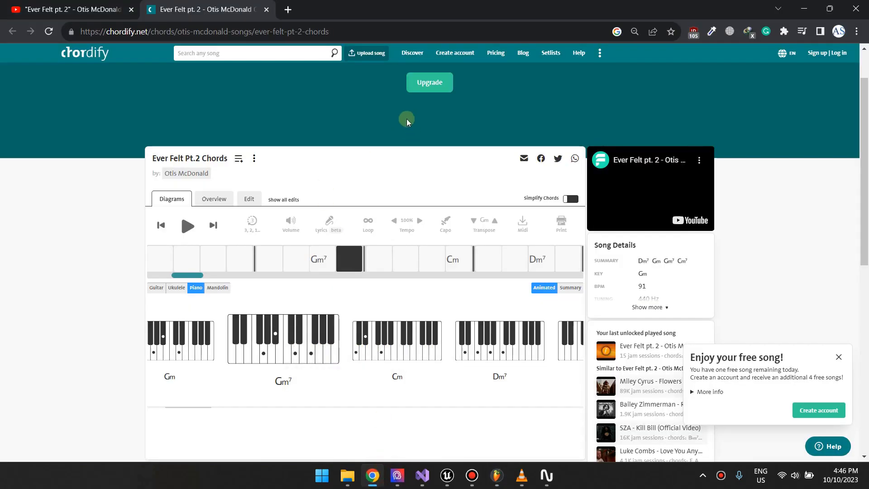
mouse_move(354, 364)
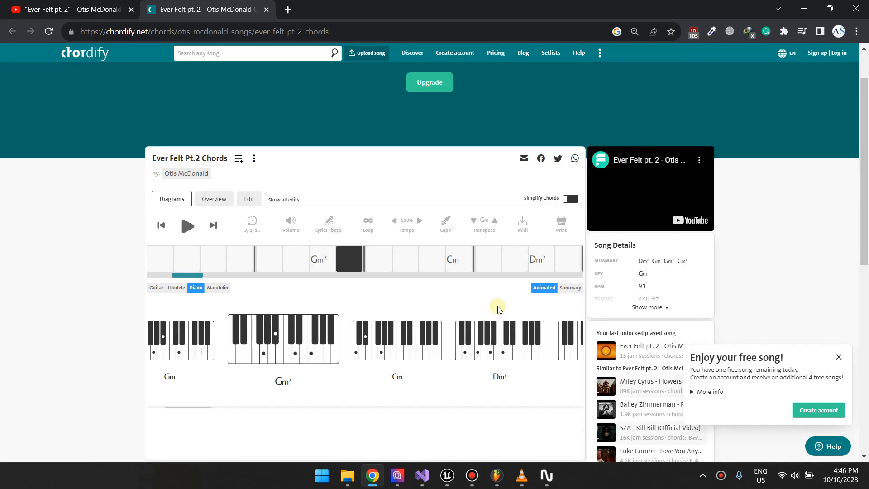
mouse_move(497, 475)
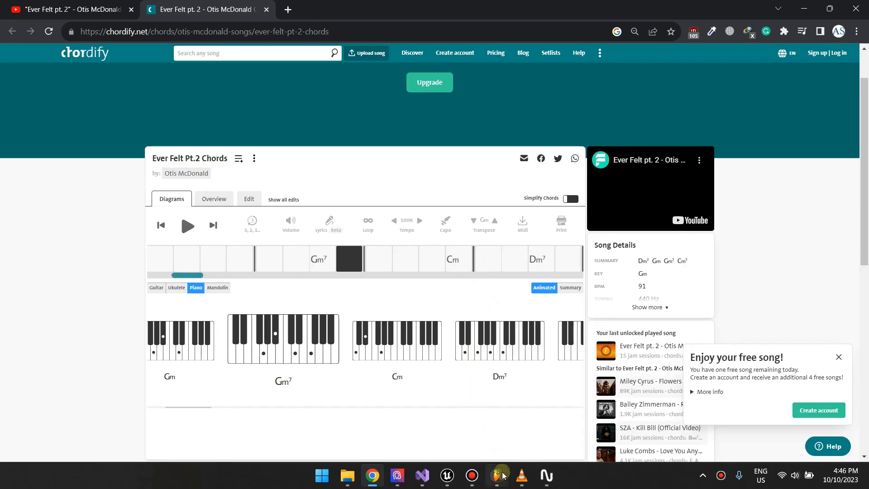